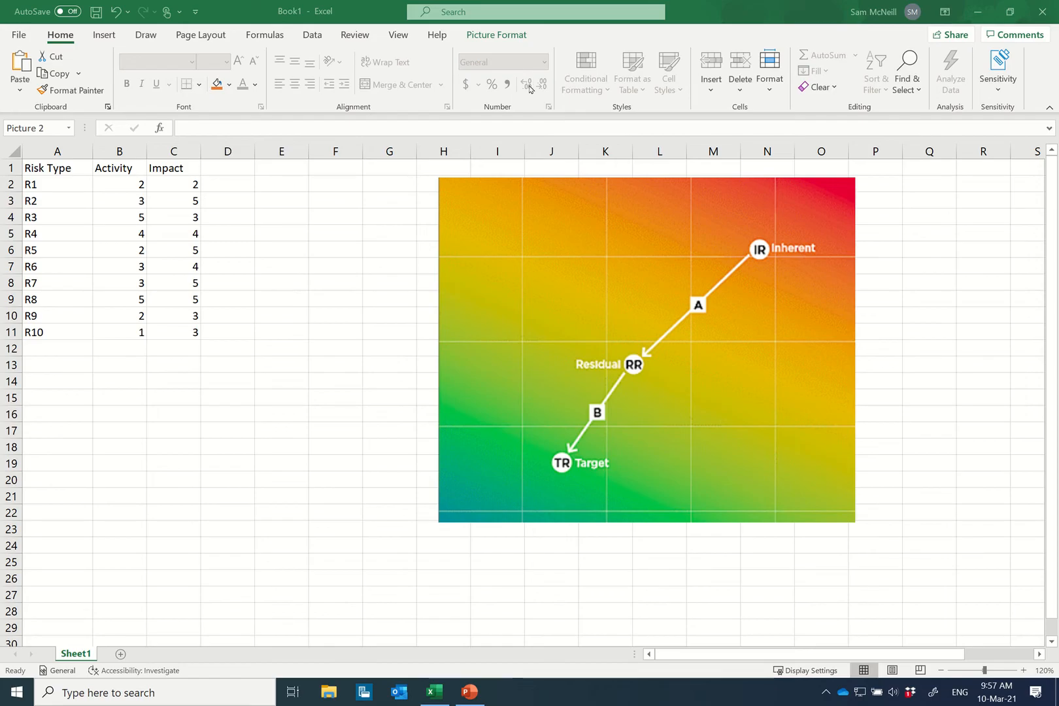
# - Select the sample heat map picture so it can be shrunk and moved to the top right
pyautogui.click(502, 319)
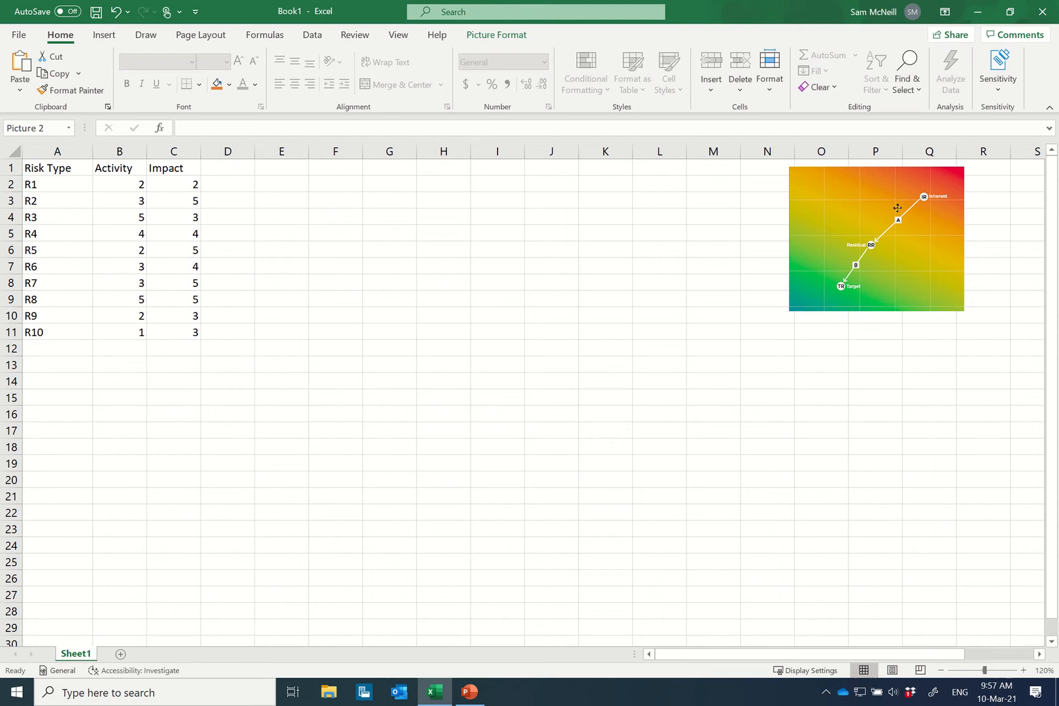
pyautogui.click(51, 169)
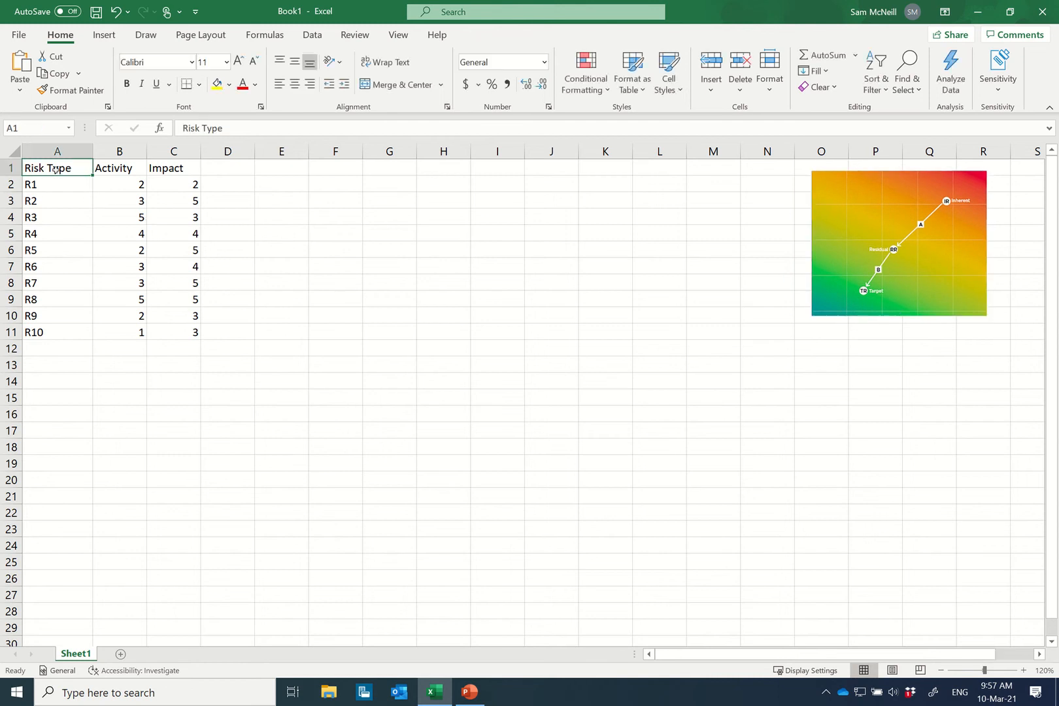
pyautogui.moveTo(73, 173)
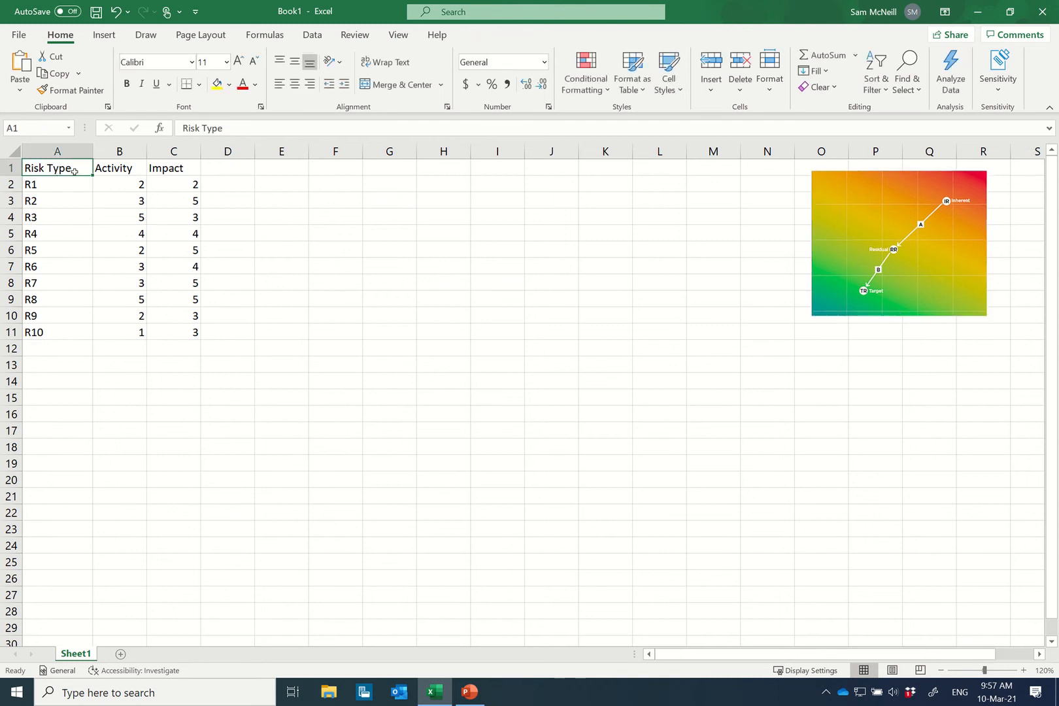
pyautogui.click(119, 169)
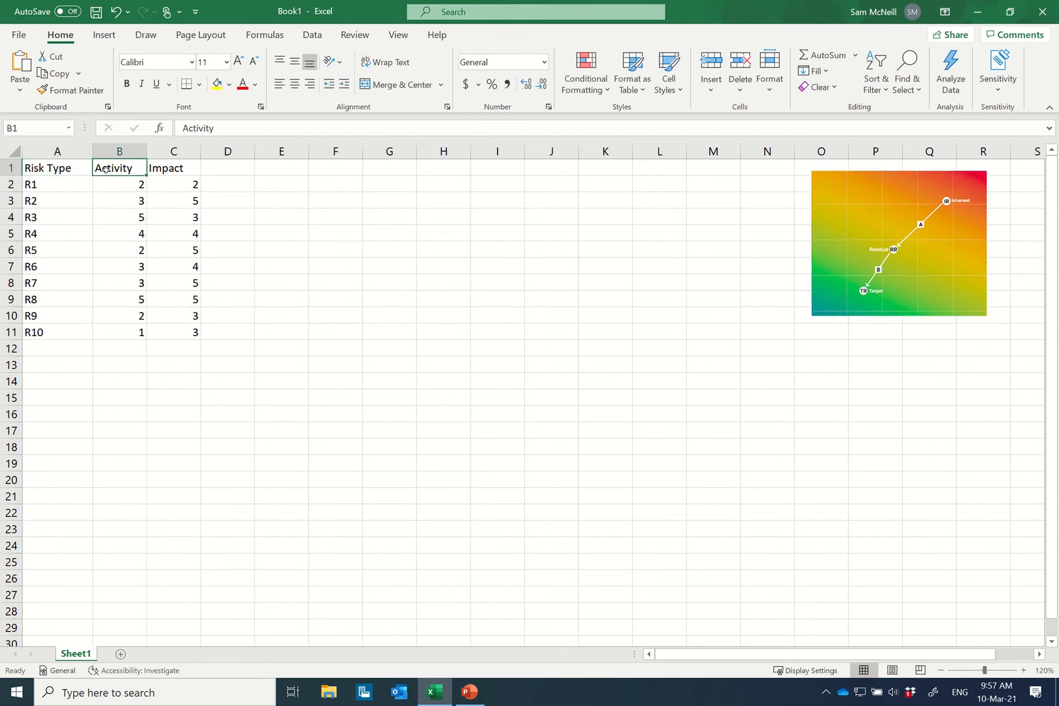
pyautogui.click(169, 169)
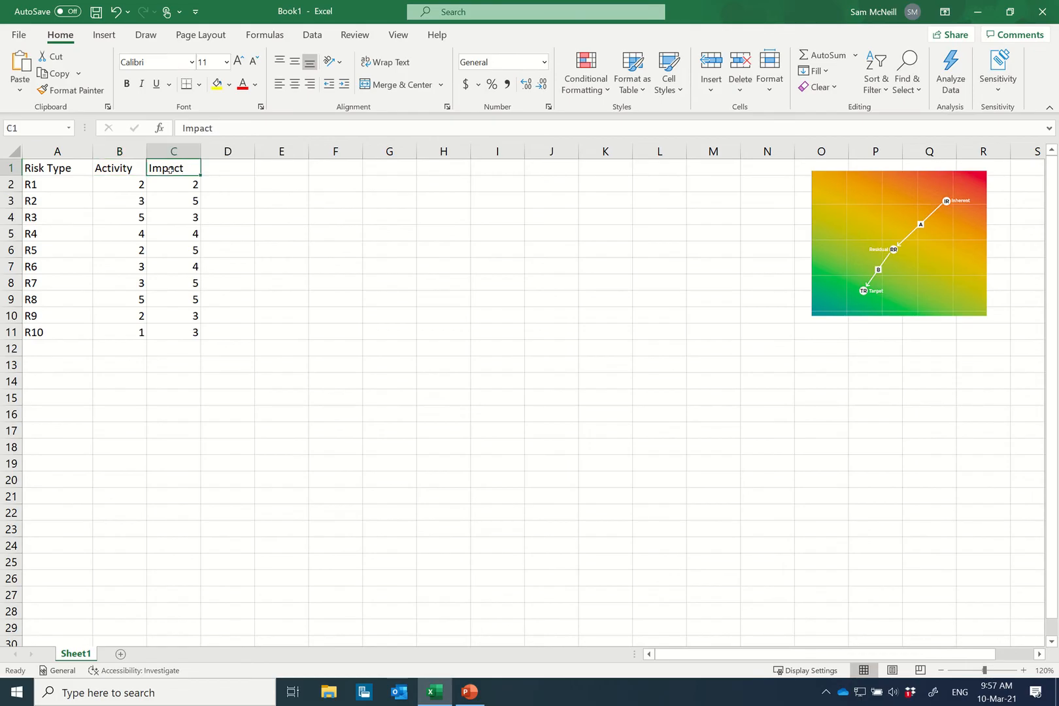
pyautogui.moveTo(187, 243)
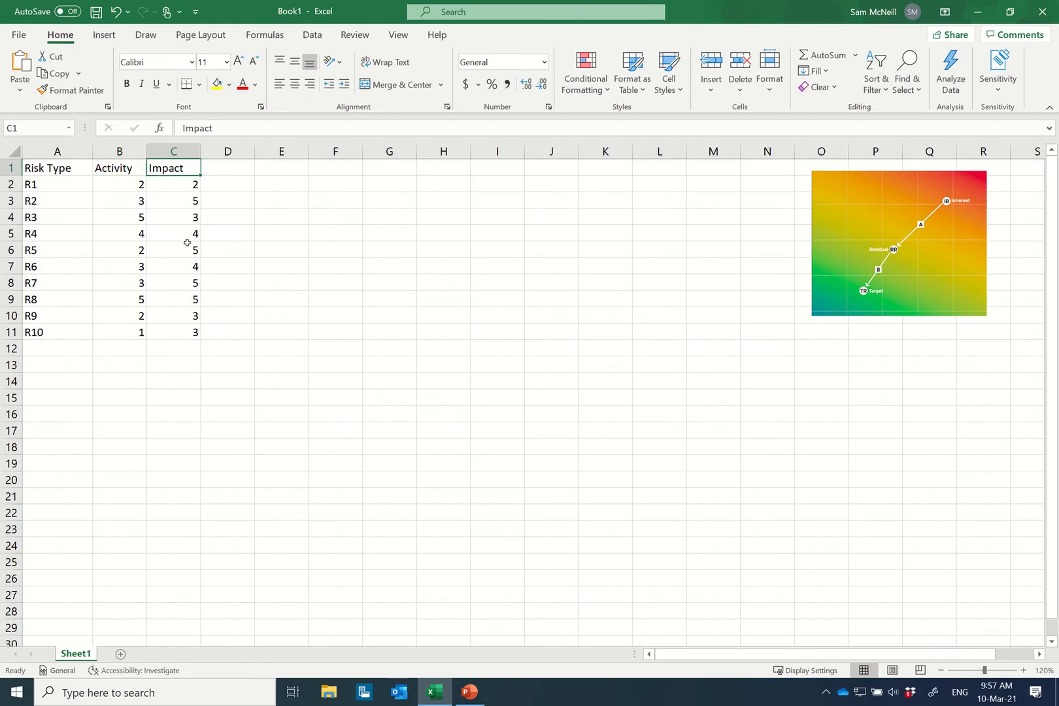
pyautogui.moveTo(158, 296)
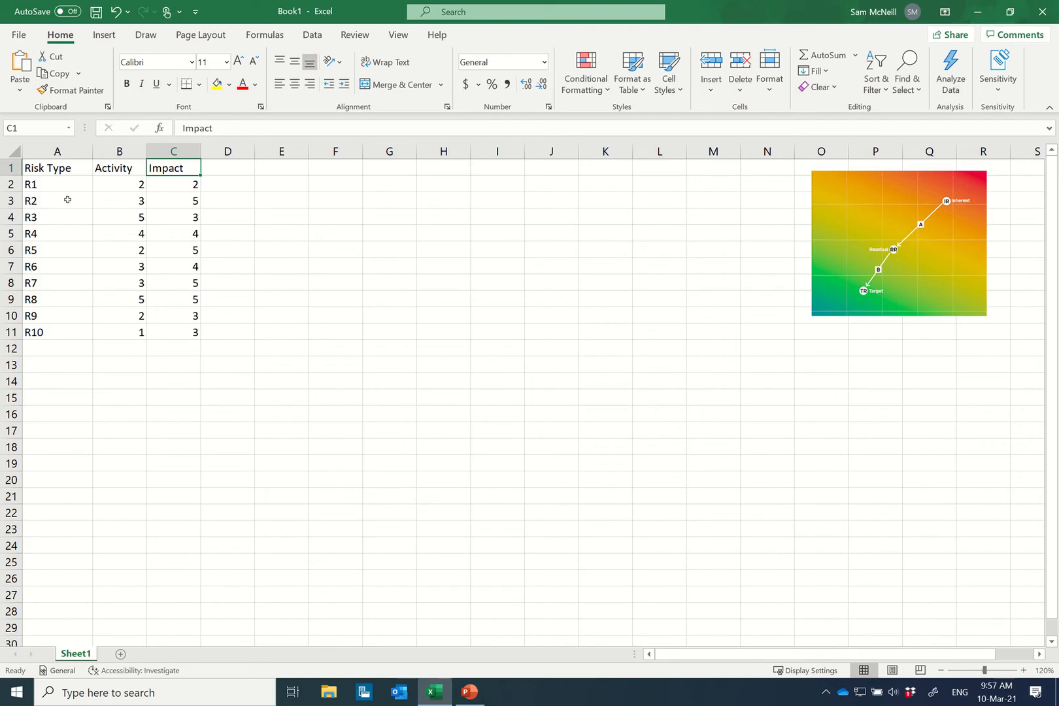
pyautogui.moveTo(56, 184); pyautogui.dragTo(56, 332)
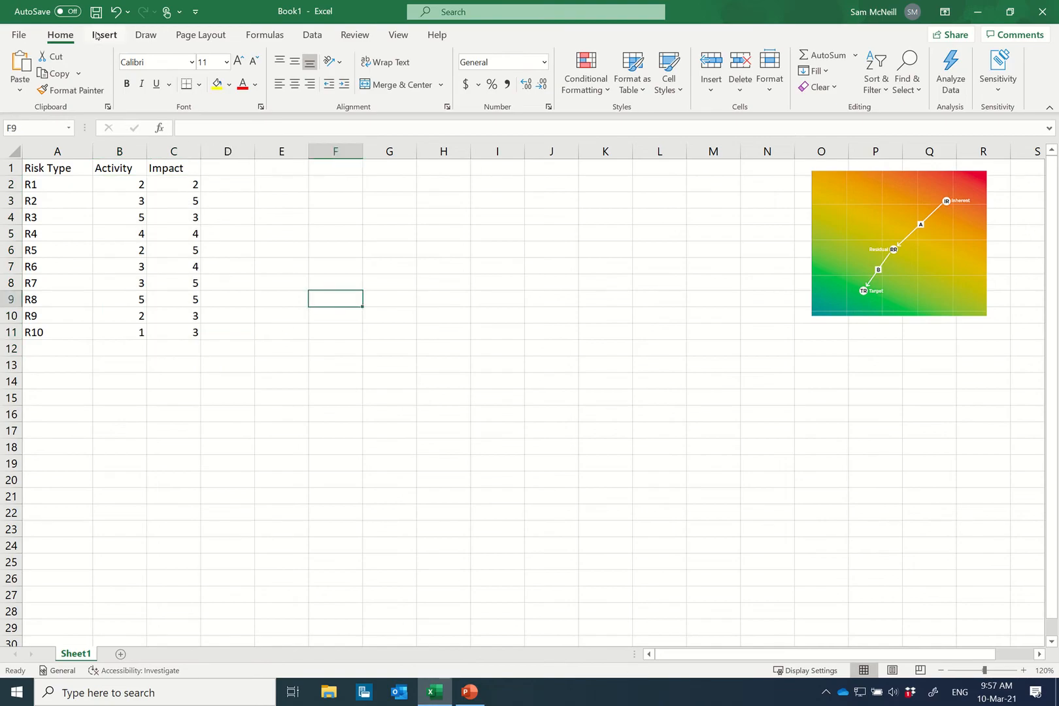
# - Insert an empty scatter chart and start adding a new data series via Select Data
pyautogui.click(523, 88)
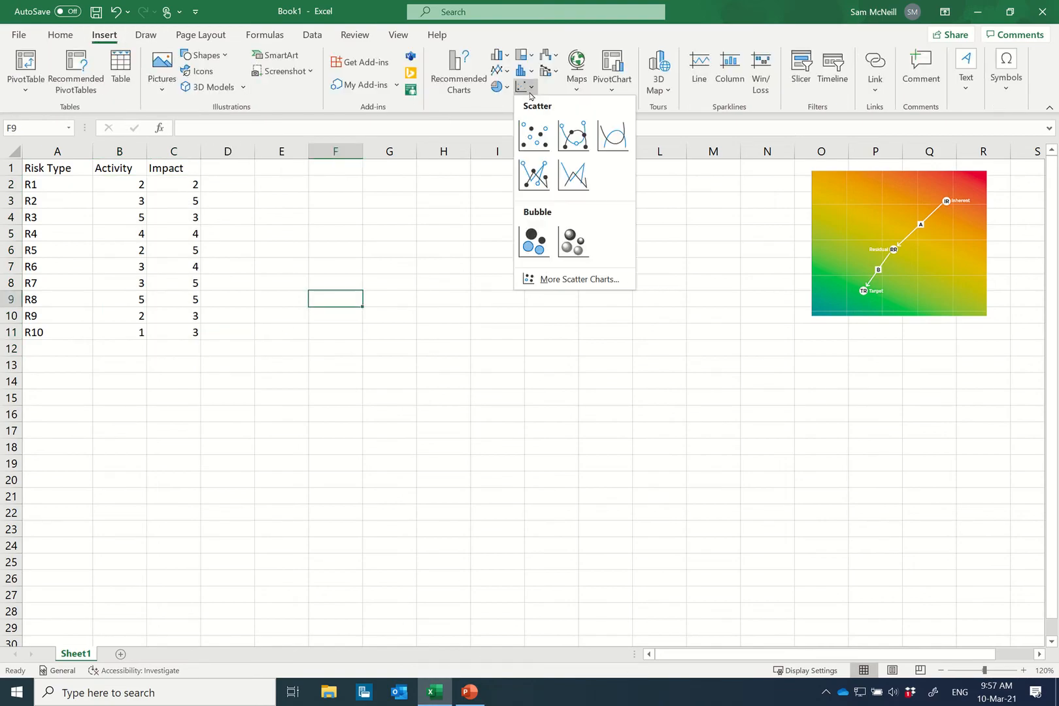
pyautogui.click(534, 136)
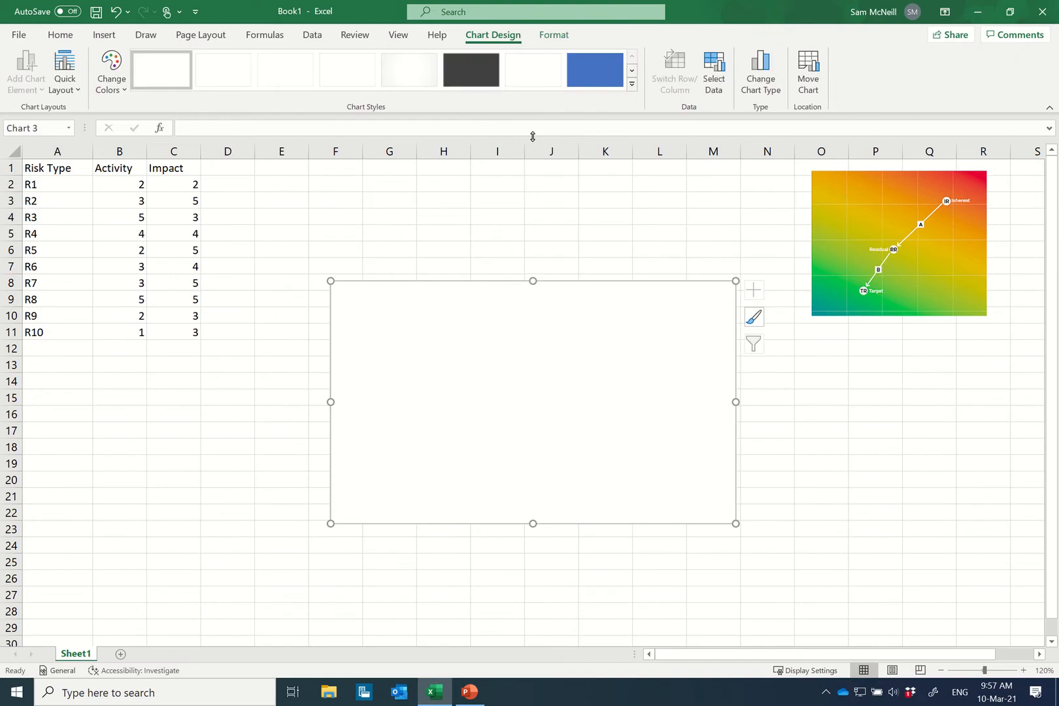
pyautogui.moveTo(413, 372)
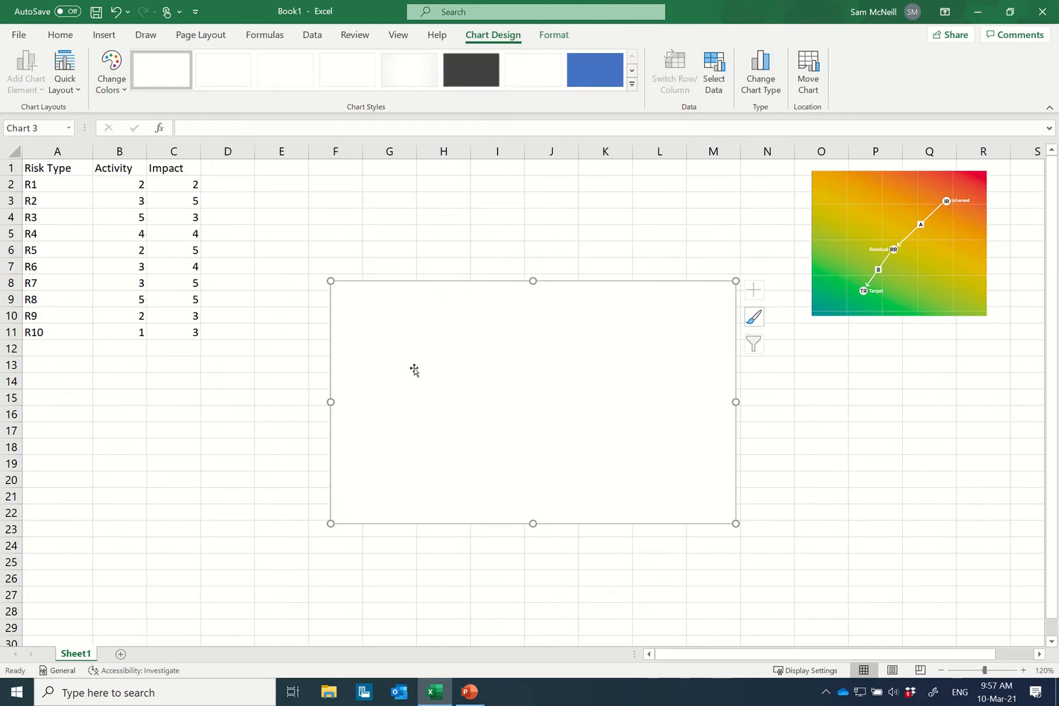
pyautogui.moveTo(607, 241)
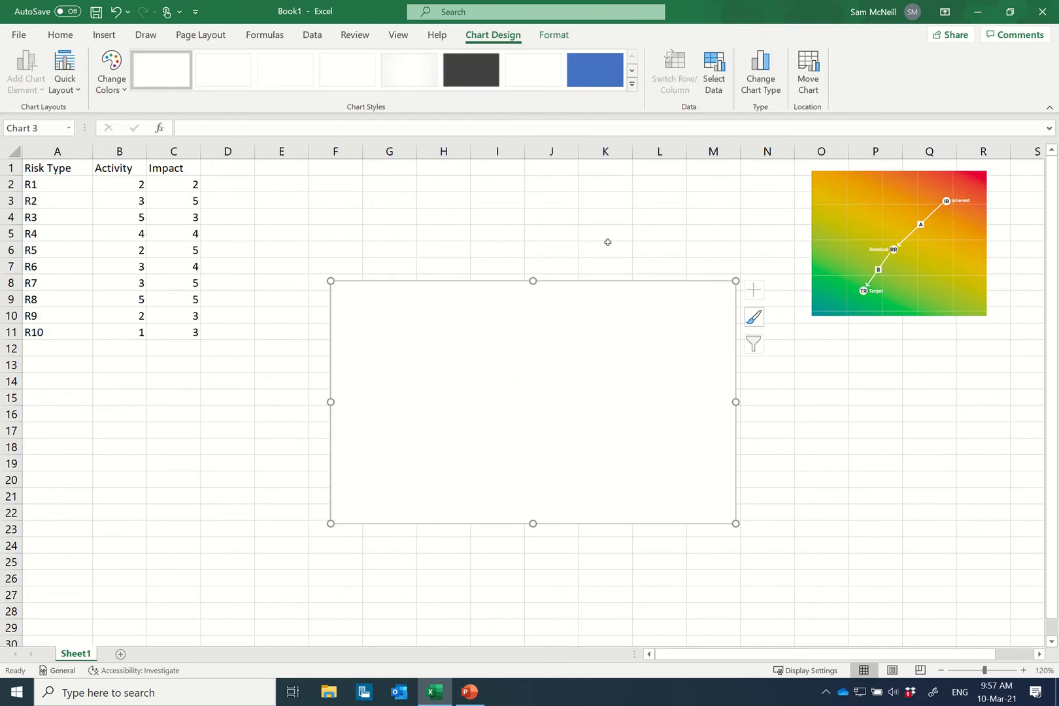
pyautogui.click(714, 69)
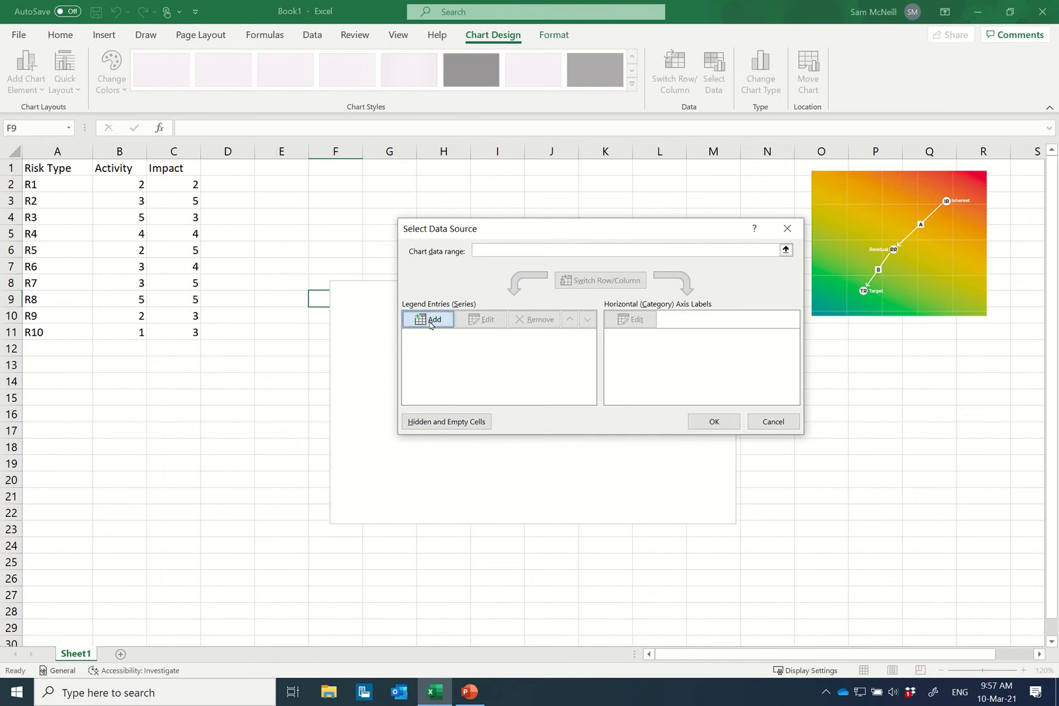
pyautogui.click(428, 319)
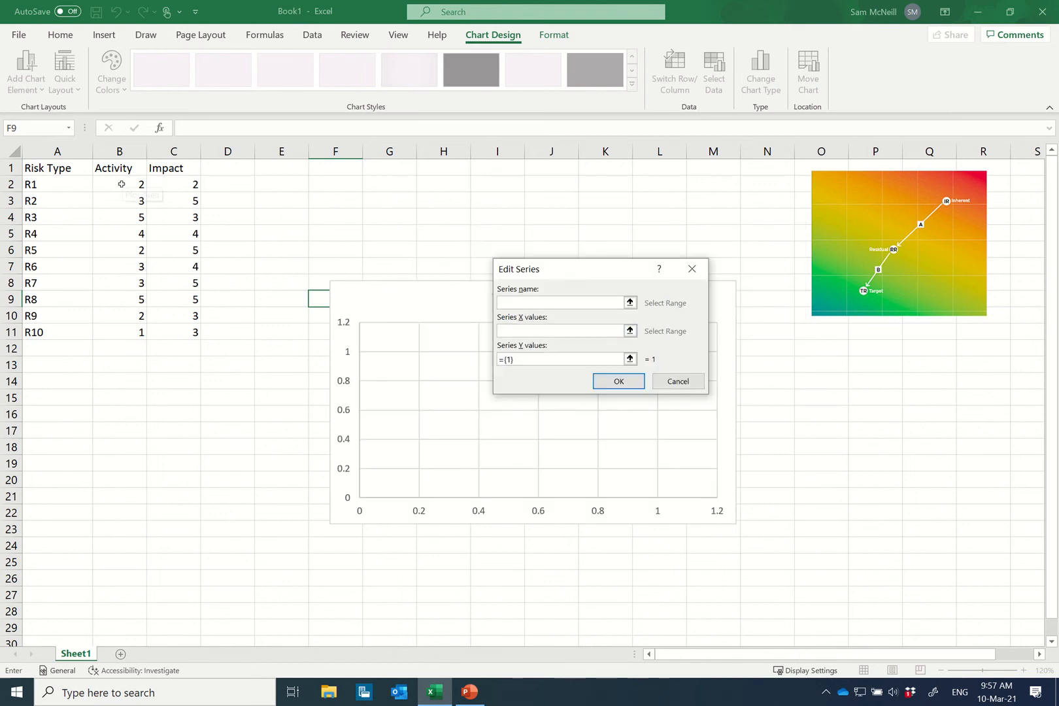
# - Define the series with X values B2:B11 (Activity) and Y values C2:C11 (Impact), plotting ten points
pyautogui.moveTo(119, 185); pyautogui.dragTo(119, 332)
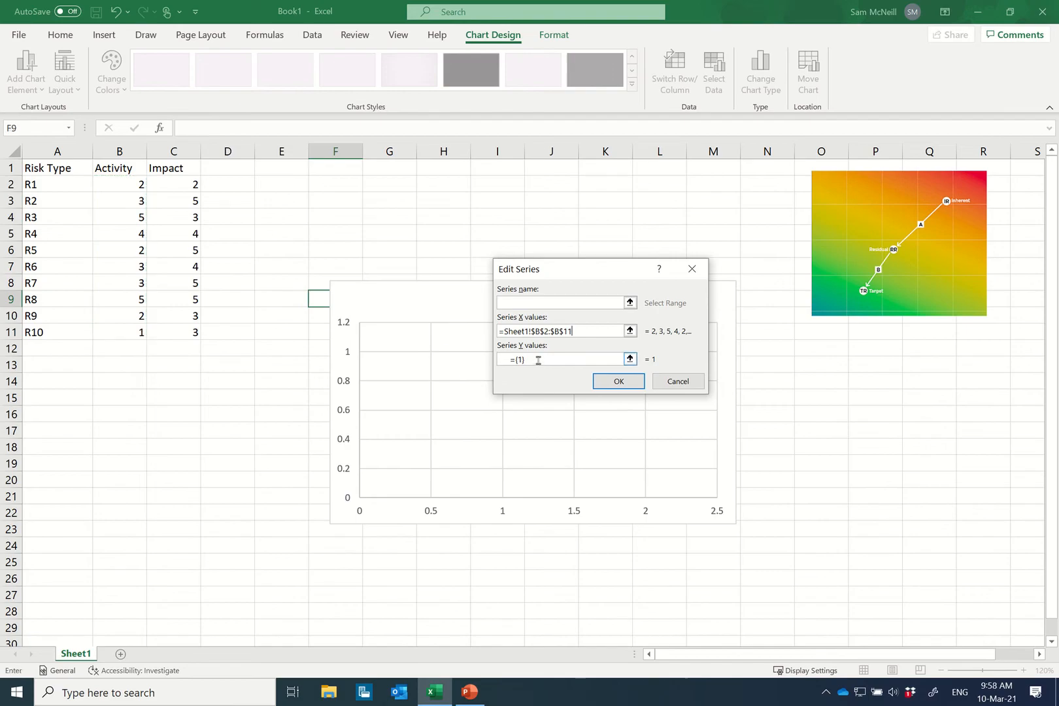
pyautogui.click(560, 360)
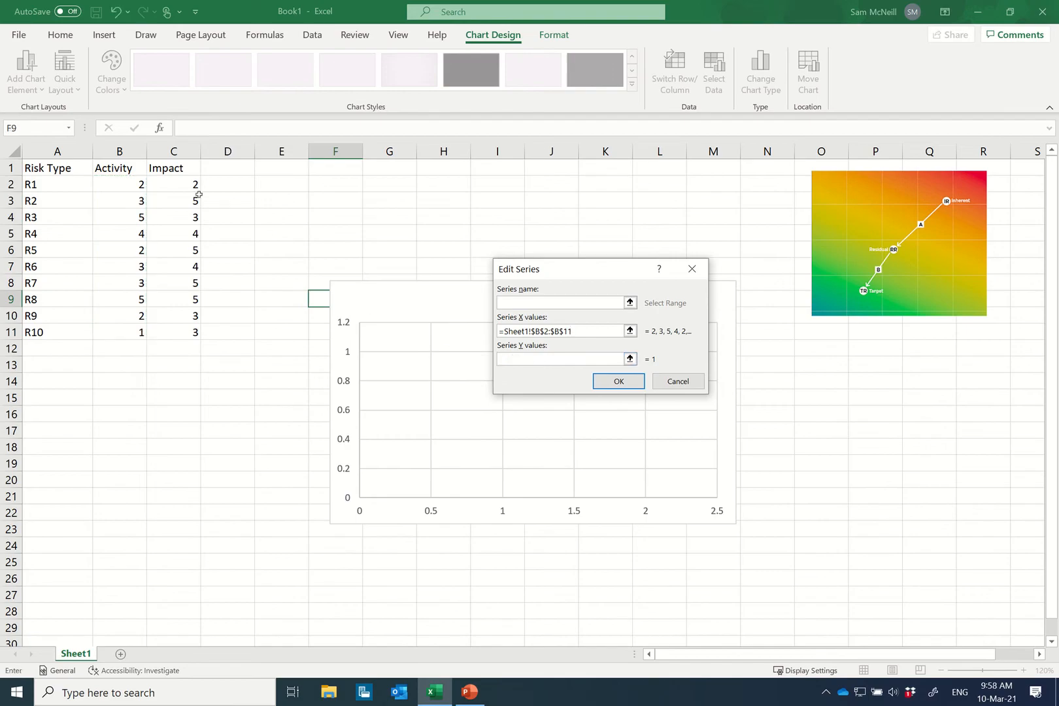
pyautogui.moveTo(174, 185); pyautogui.dragTo(174, 332)
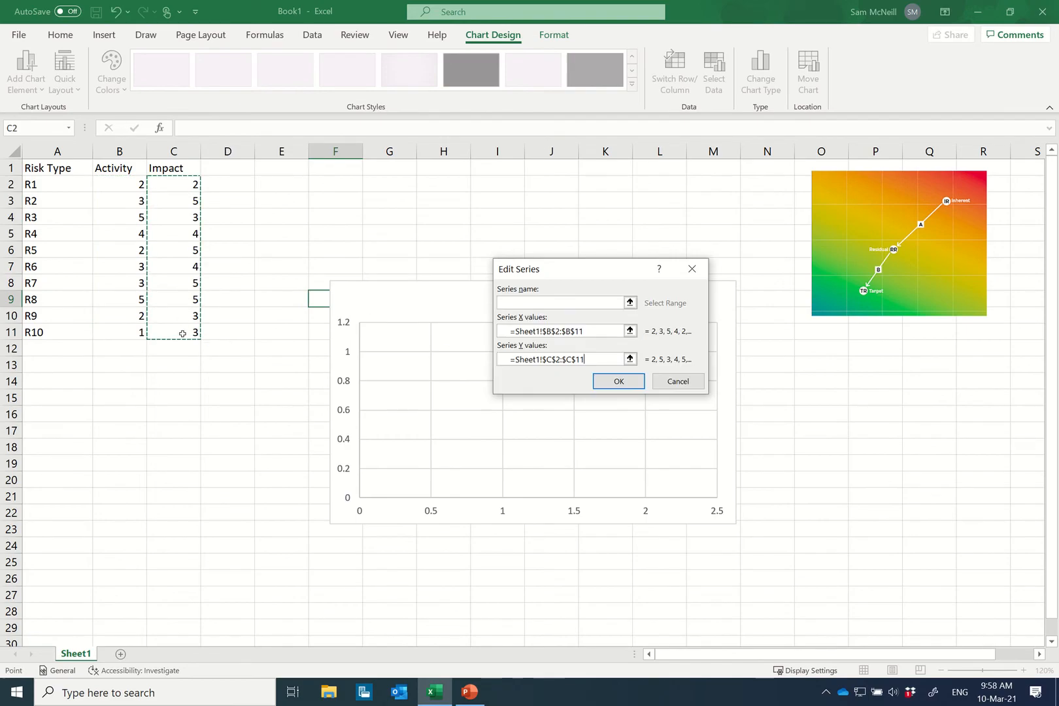
pyautogui.click(617, 381)
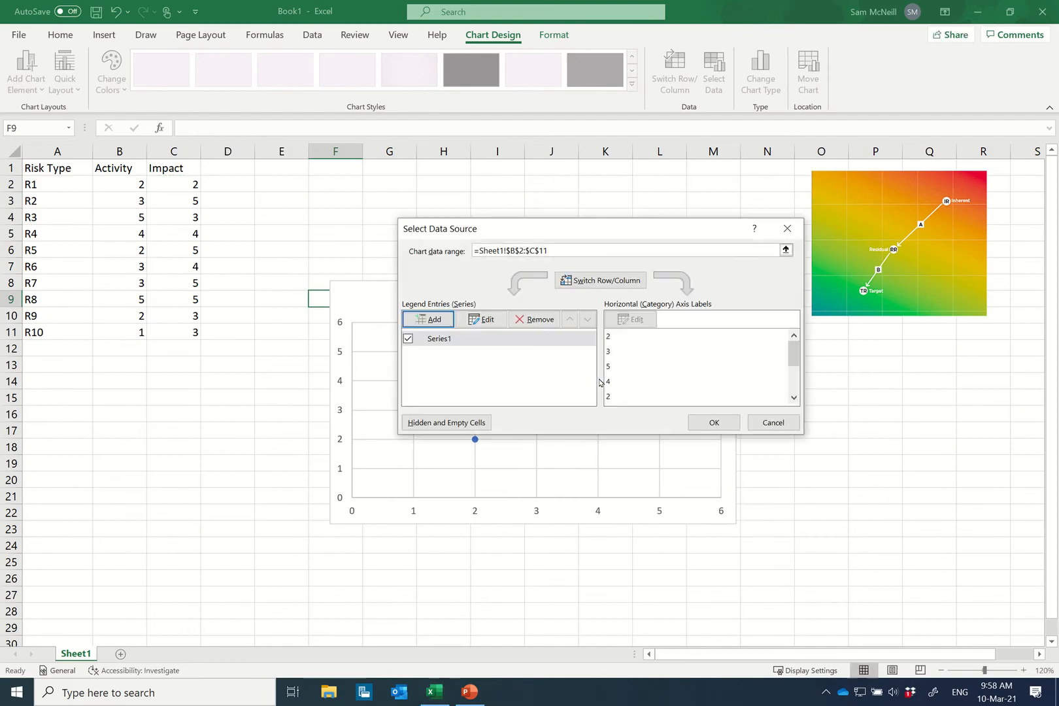
pyautogui.click(714, 422)
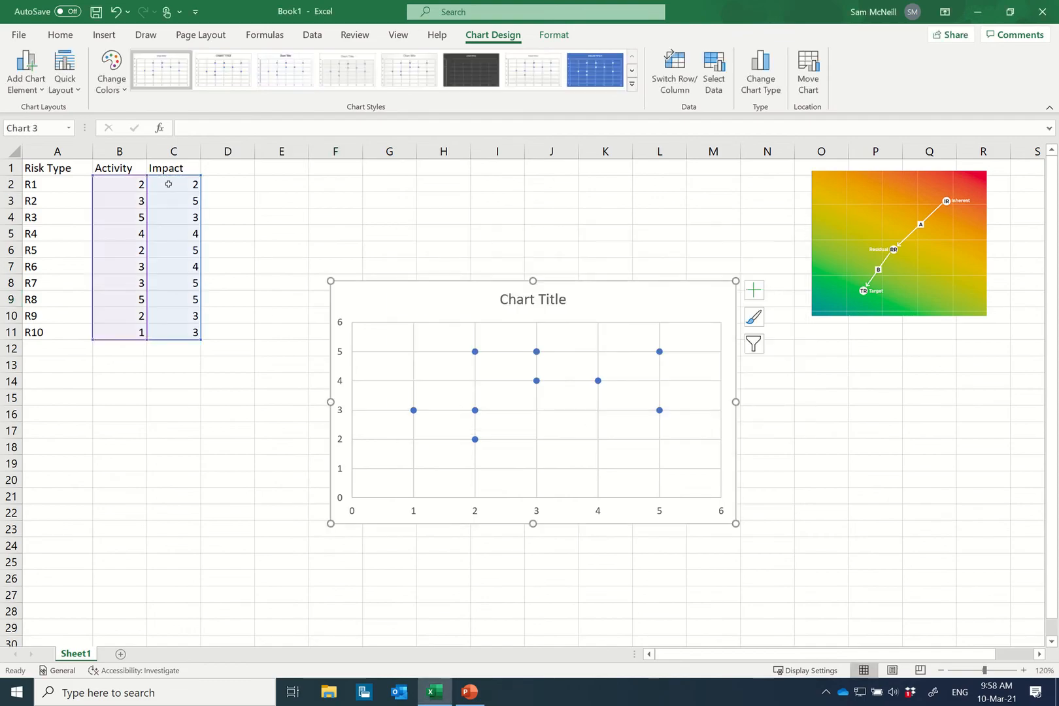
pyautogui.moveTo(547, 444)
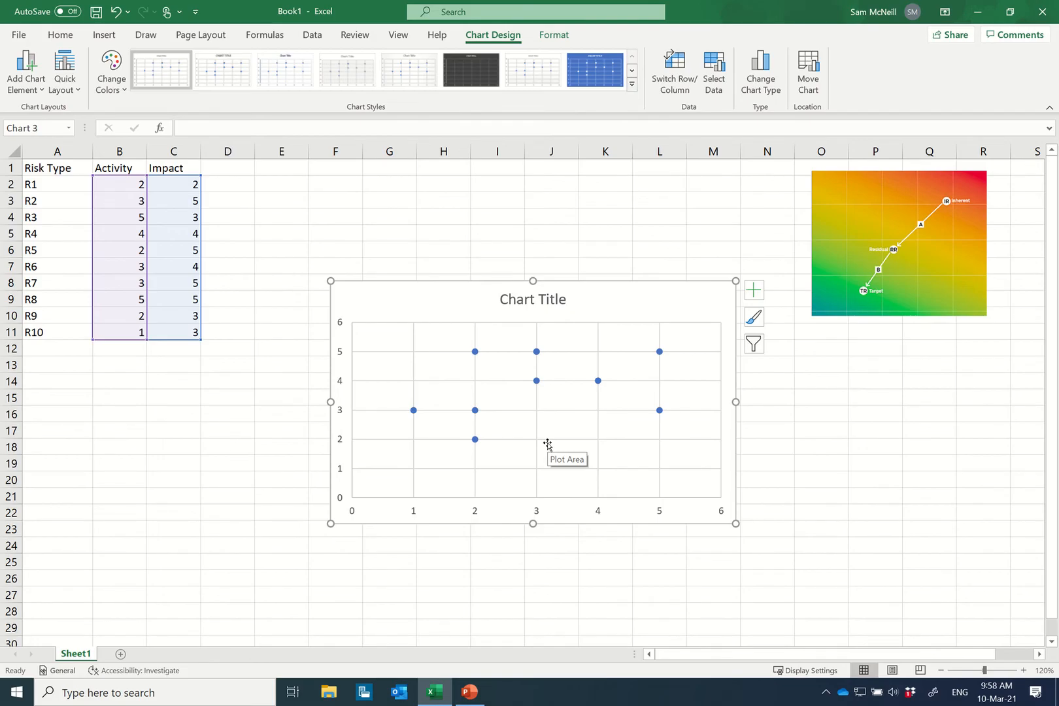
pyautogui.click(546, 446)
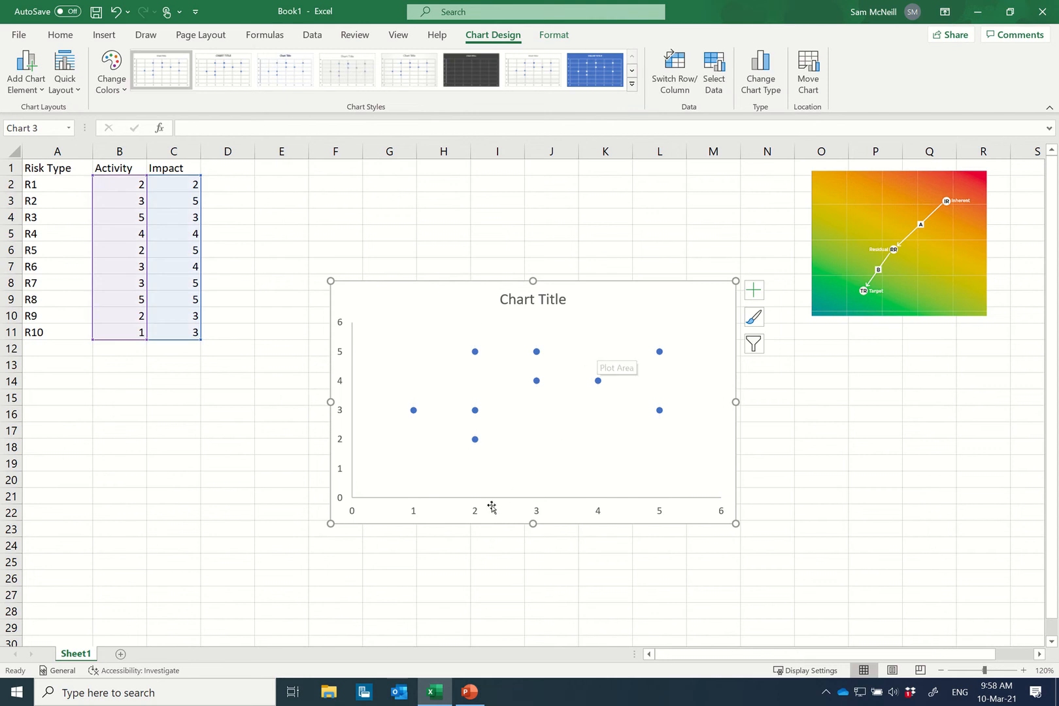
pyautogui.moveTo(612, 347)
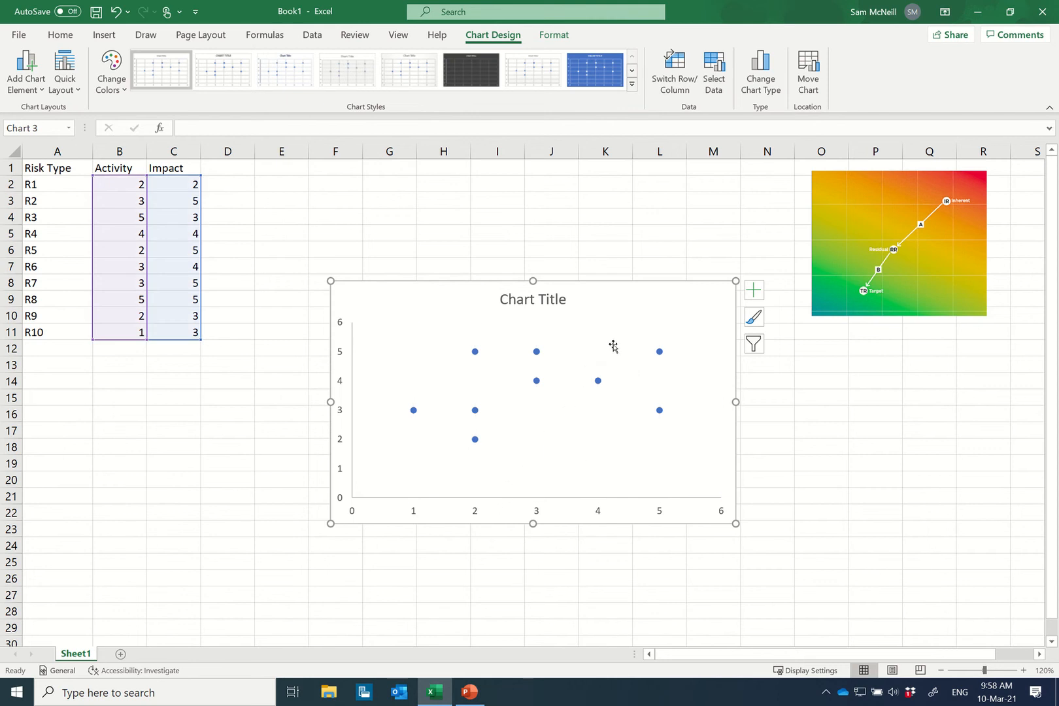
# - Give the scatter chart's plot area a gradient fill via Format Plot Area
pyautogui.rightClick(614, 348)
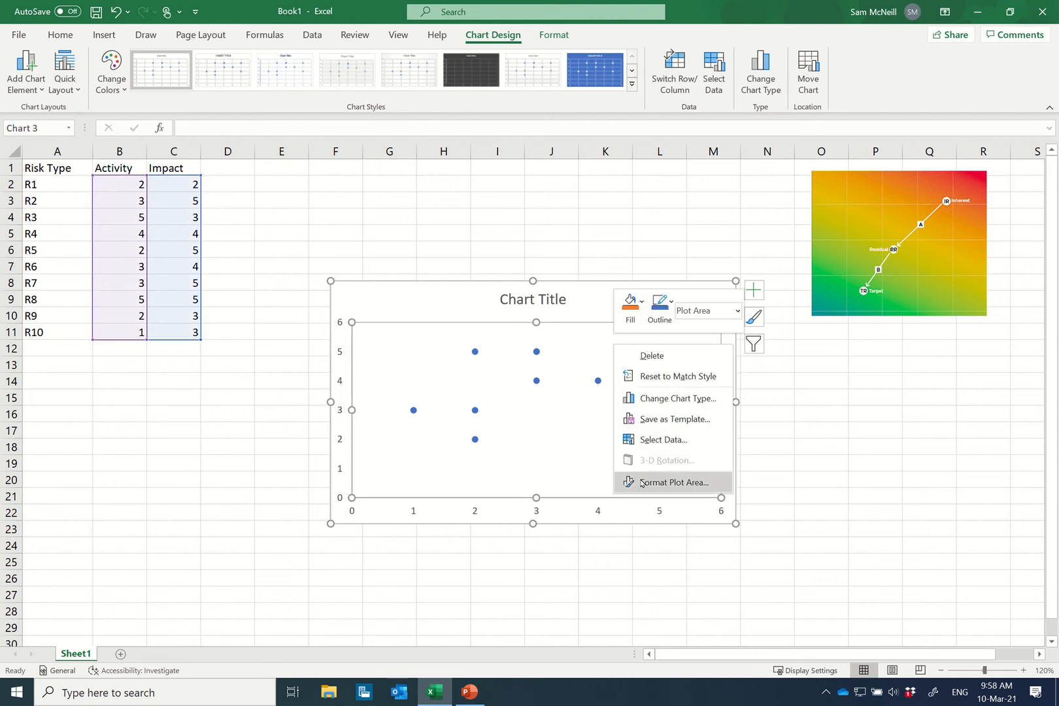
pyautogui.click(674, 482)
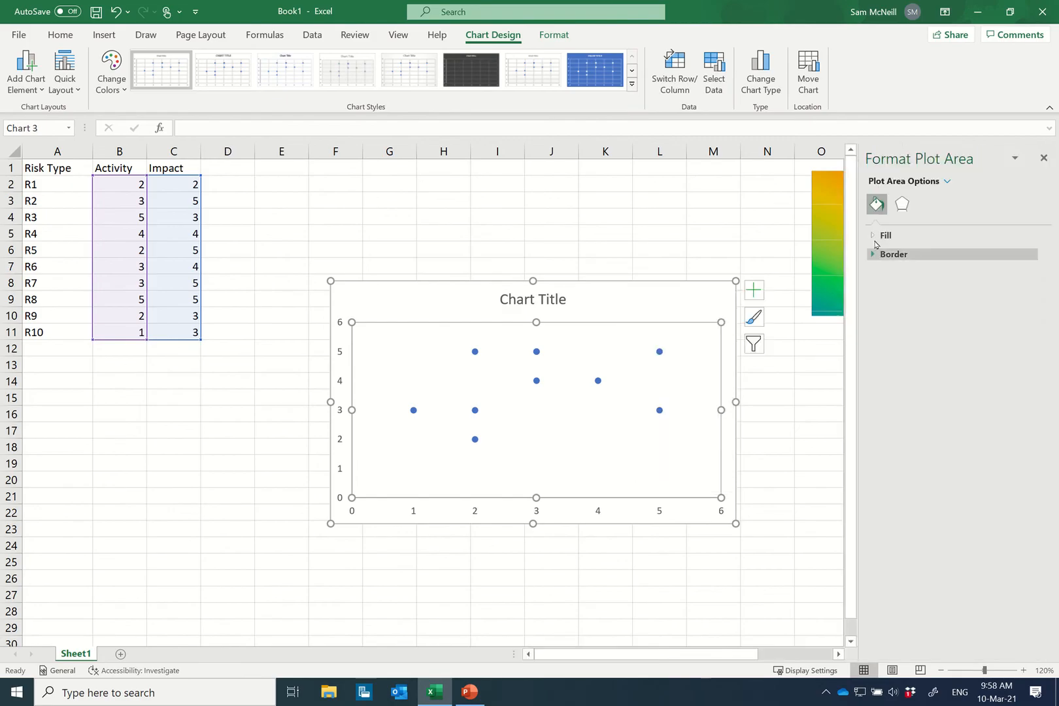
pyautogui.click(872, 236)
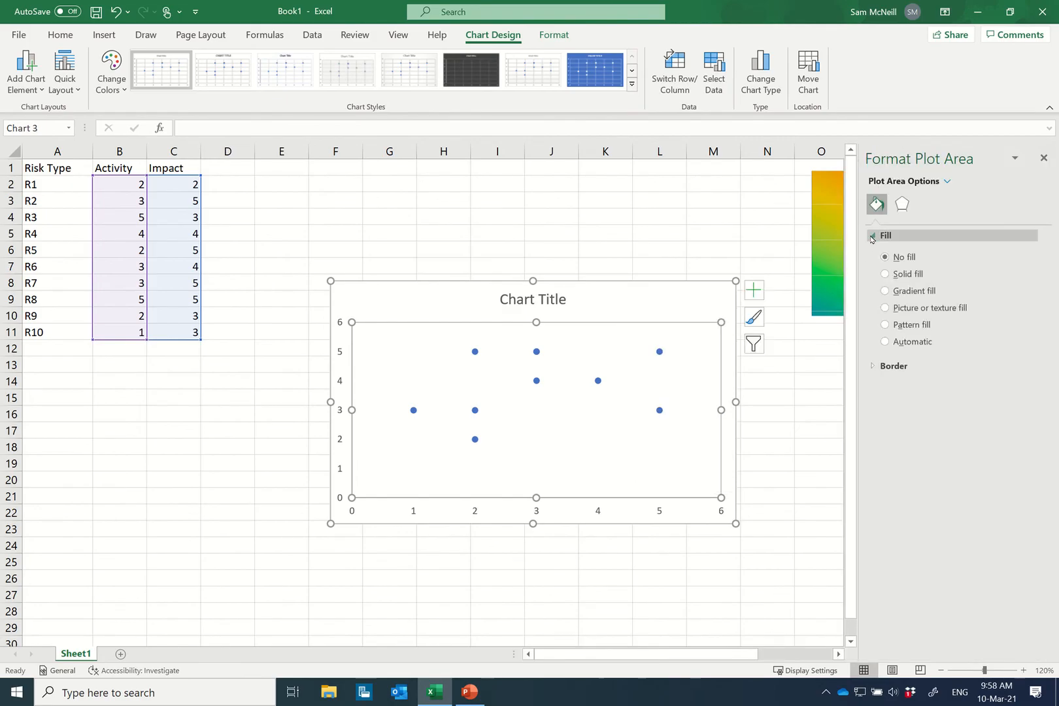
pyautogui.click(883, 292)
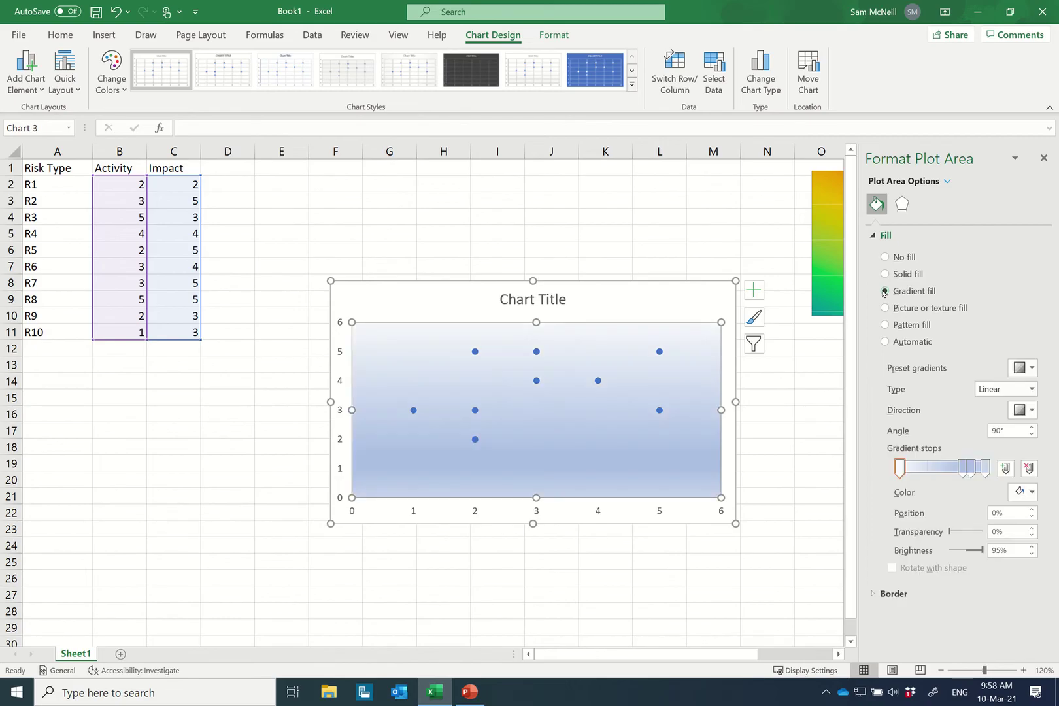
pyautogui.click(883, 292)
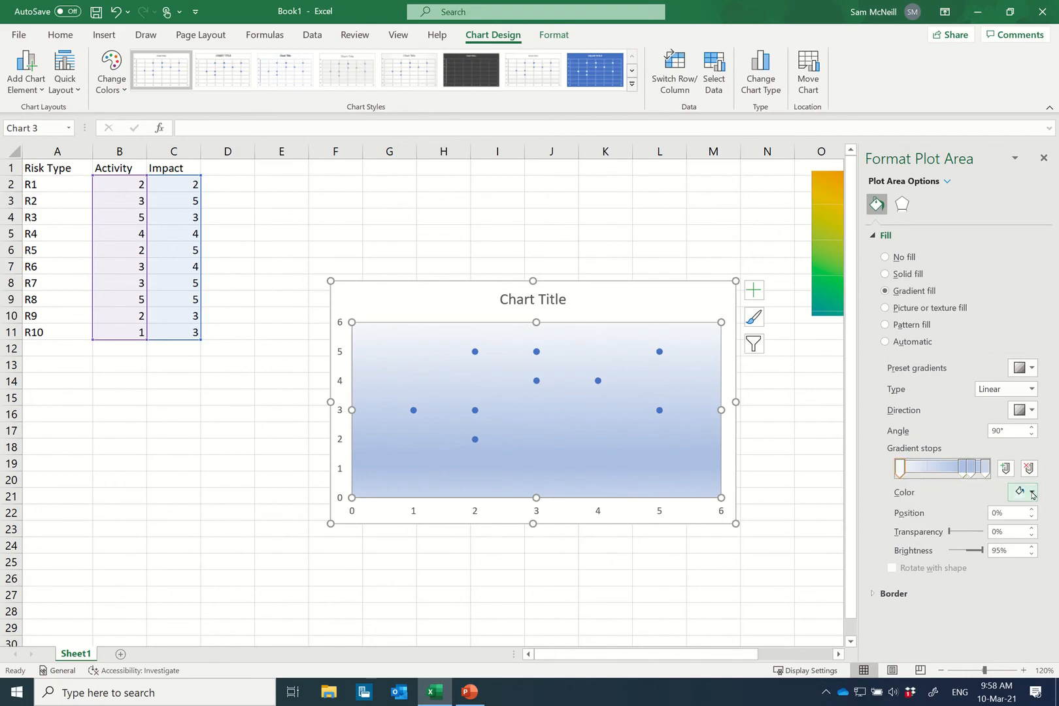
# - Colour the gradient stops green at the top, yellow in the middle and red at the bottom
pyautogui.click(1032, 493)
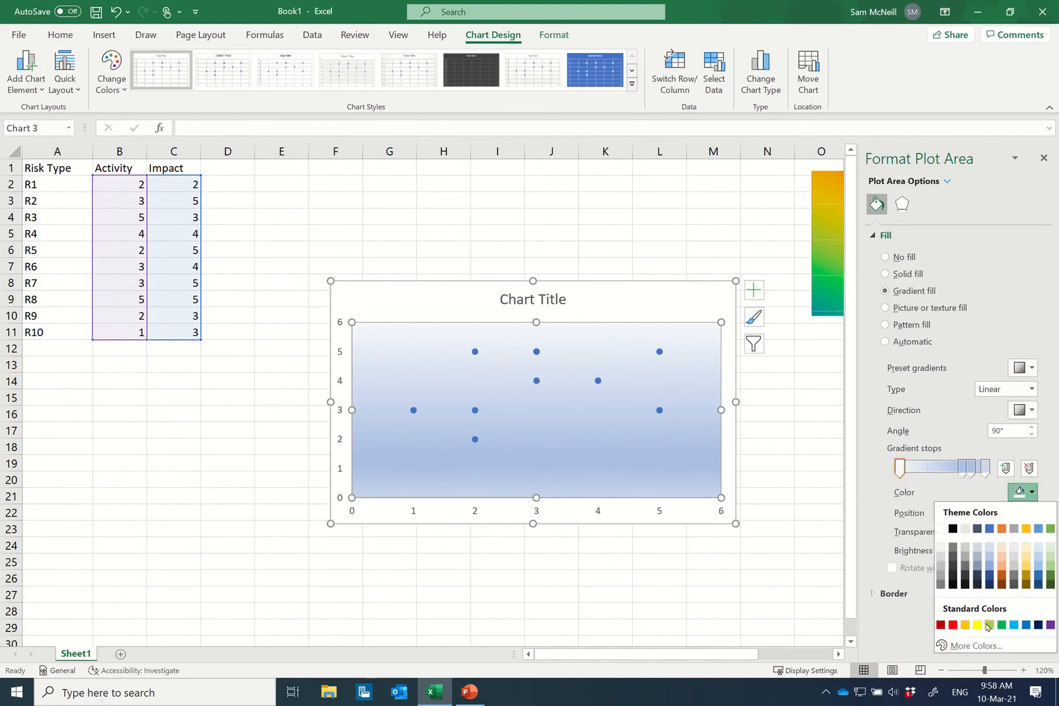
pyautogui.click(992, 625)
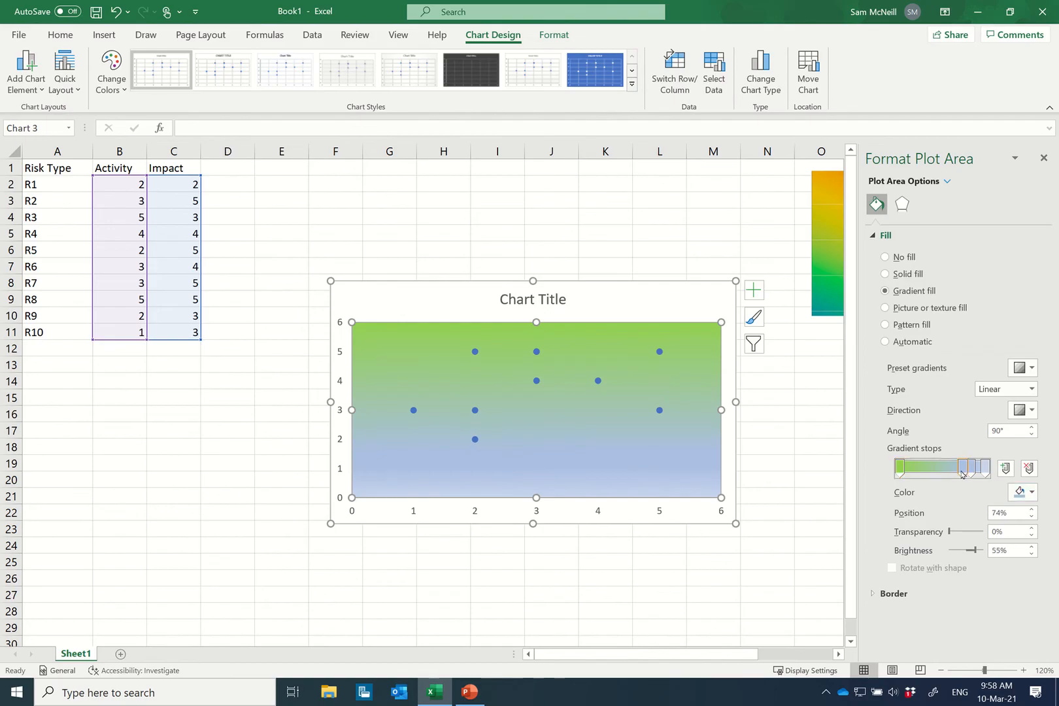
pyautogui.click(1032, 493)
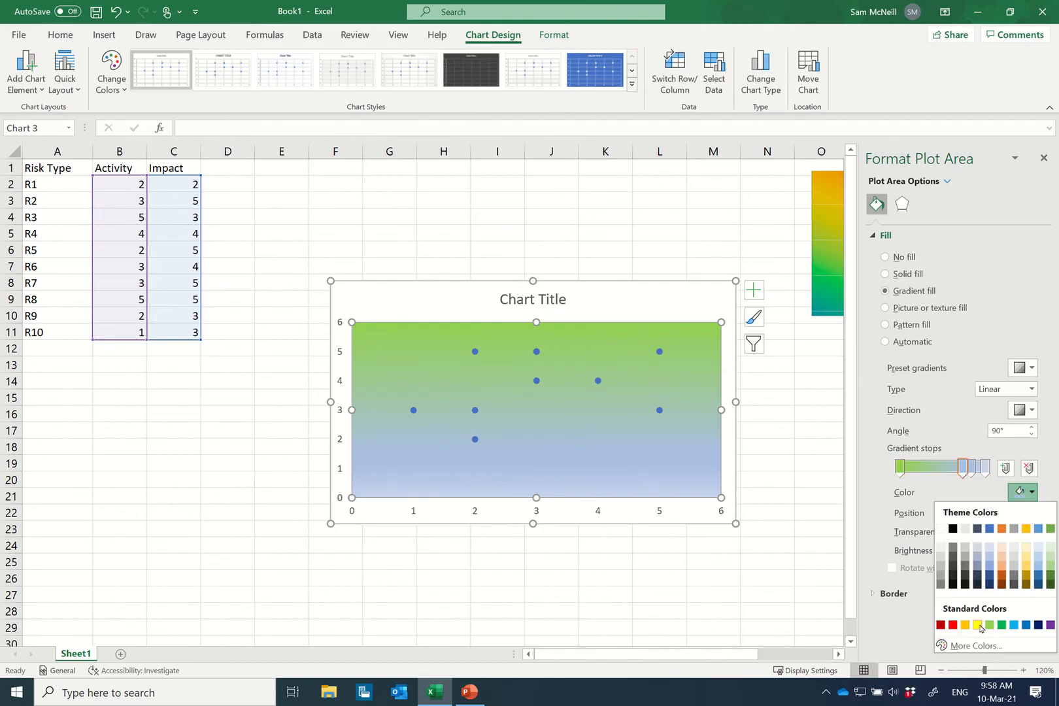
pyautogui.click(977, 625)
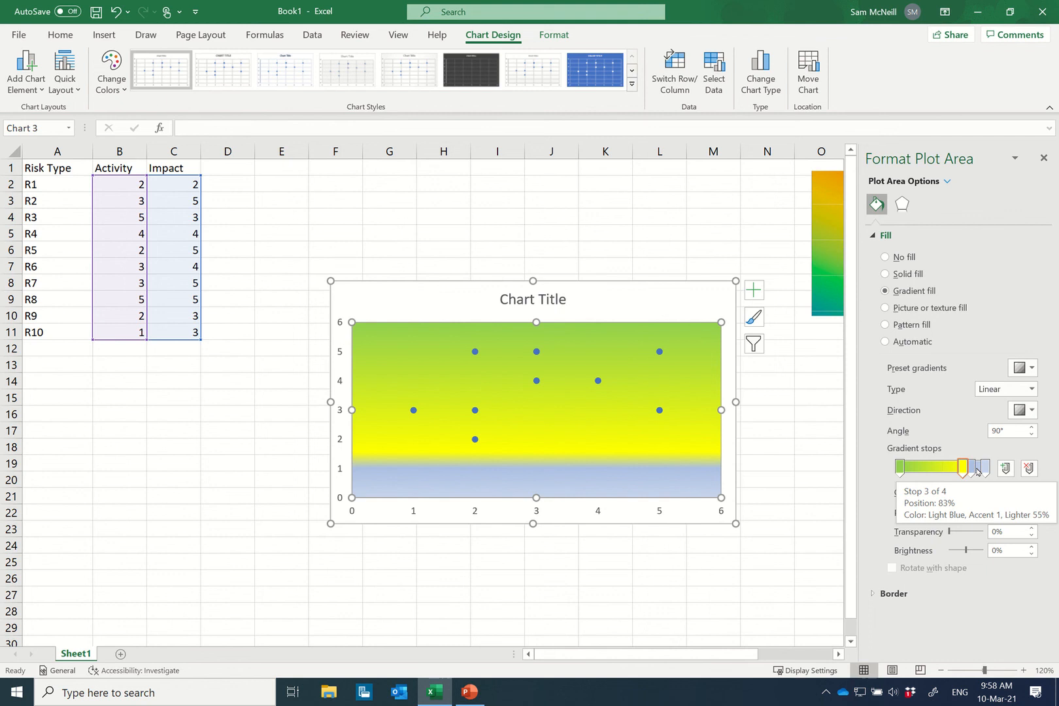
pyautogui.click(1031, 493)
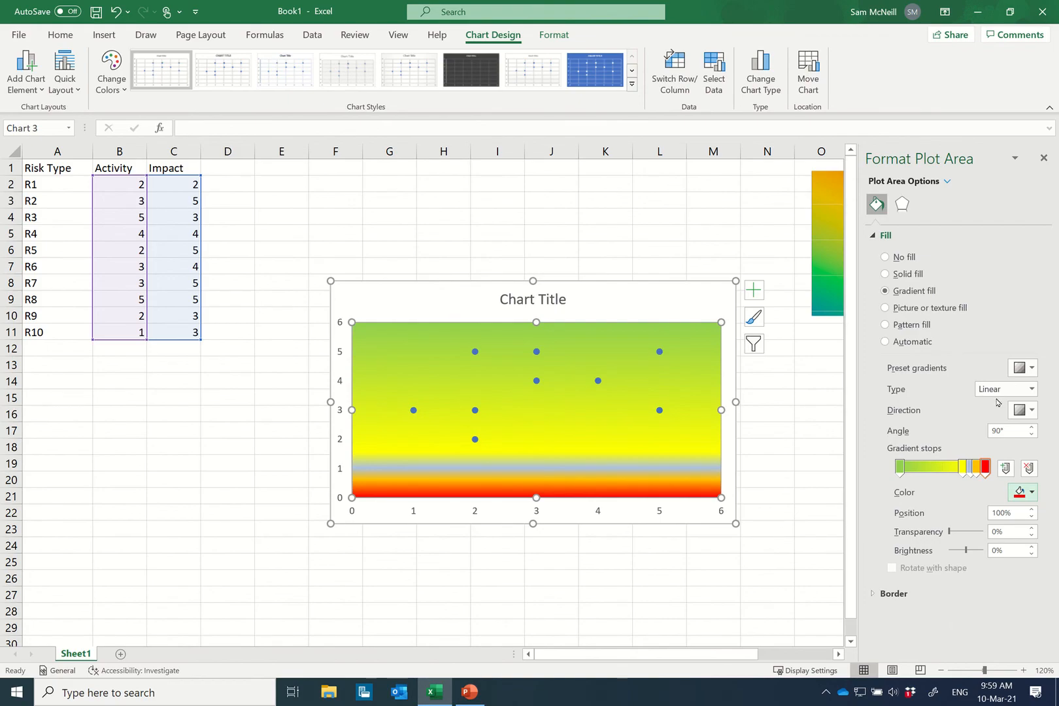
# - Switch the plot area gradient to Radial type with a corner direction
pyautogui.click(1031, 389)
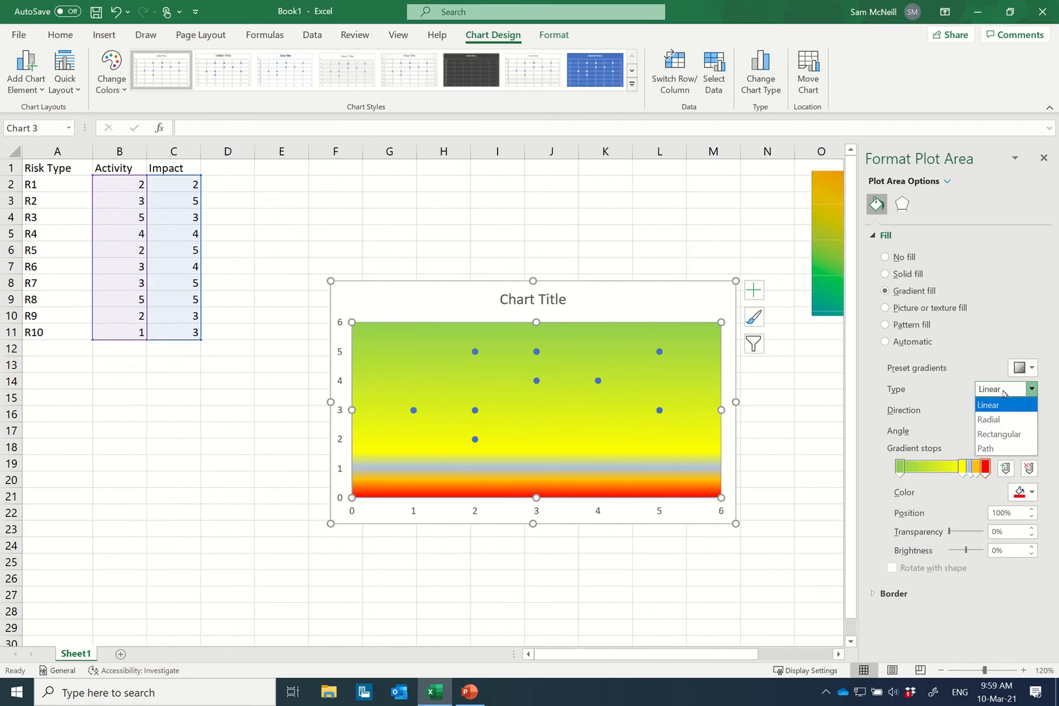
pyautogui.moveTo(997, 419)
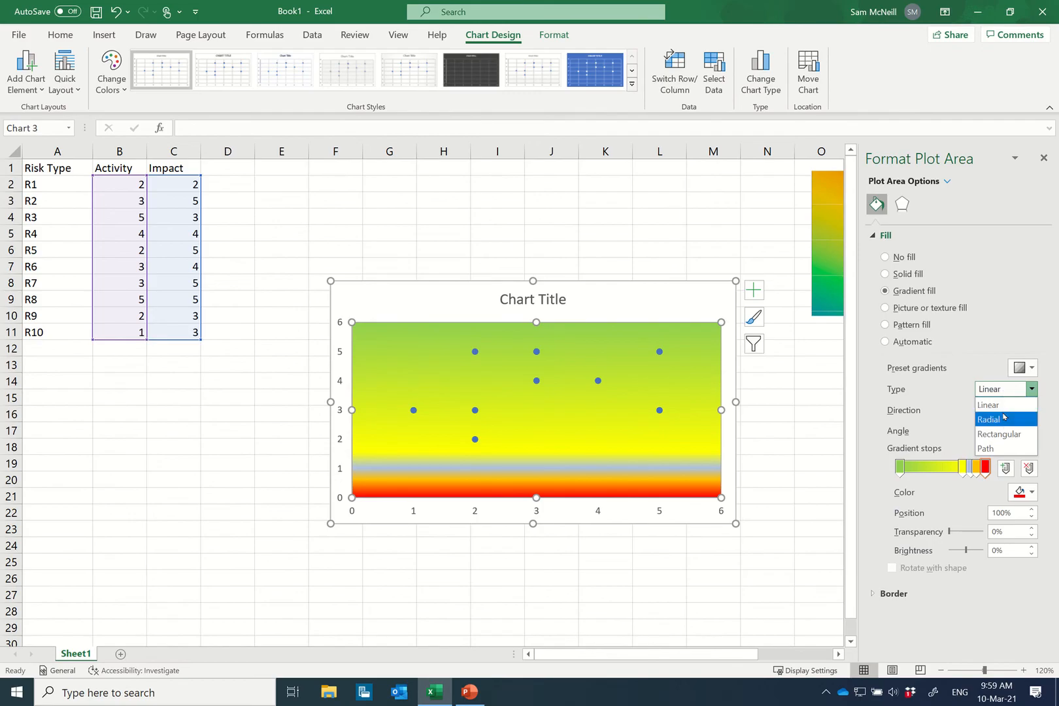
pyautogui.click(989, 420)
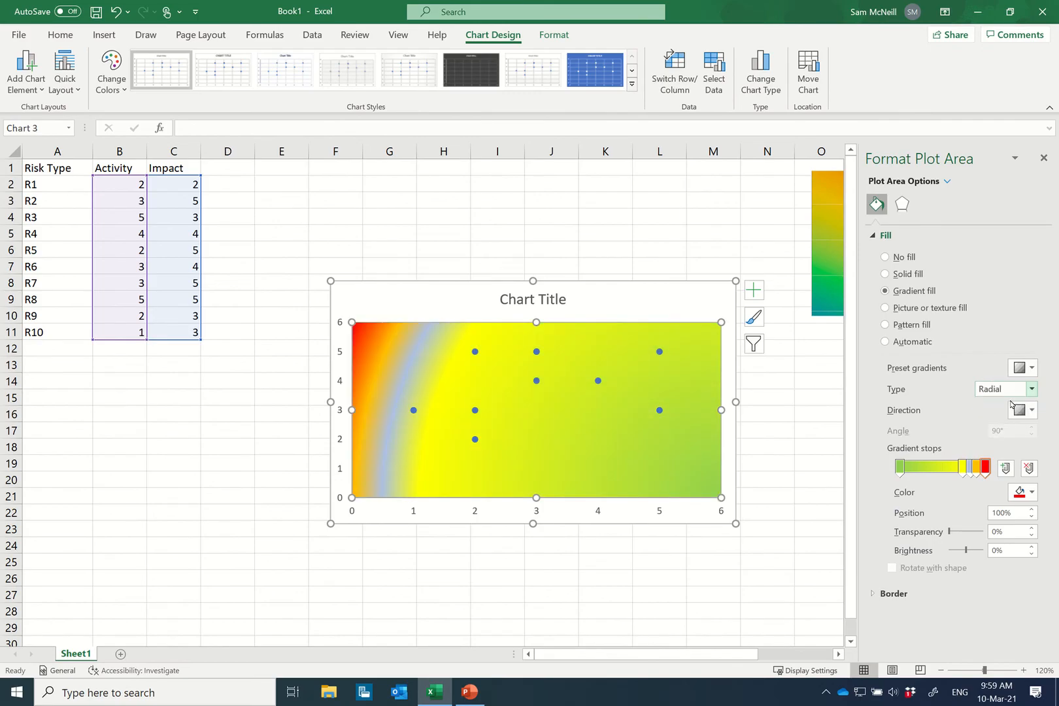
pyautogui.click(1030, 368)
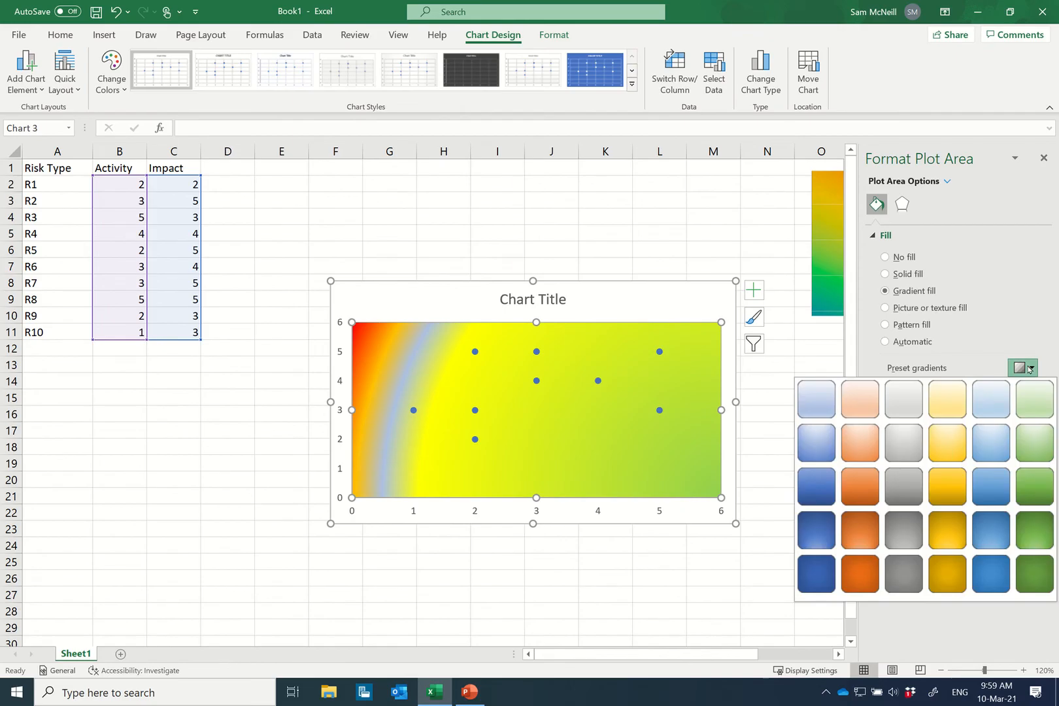
pyautogui.click(1030, 367)
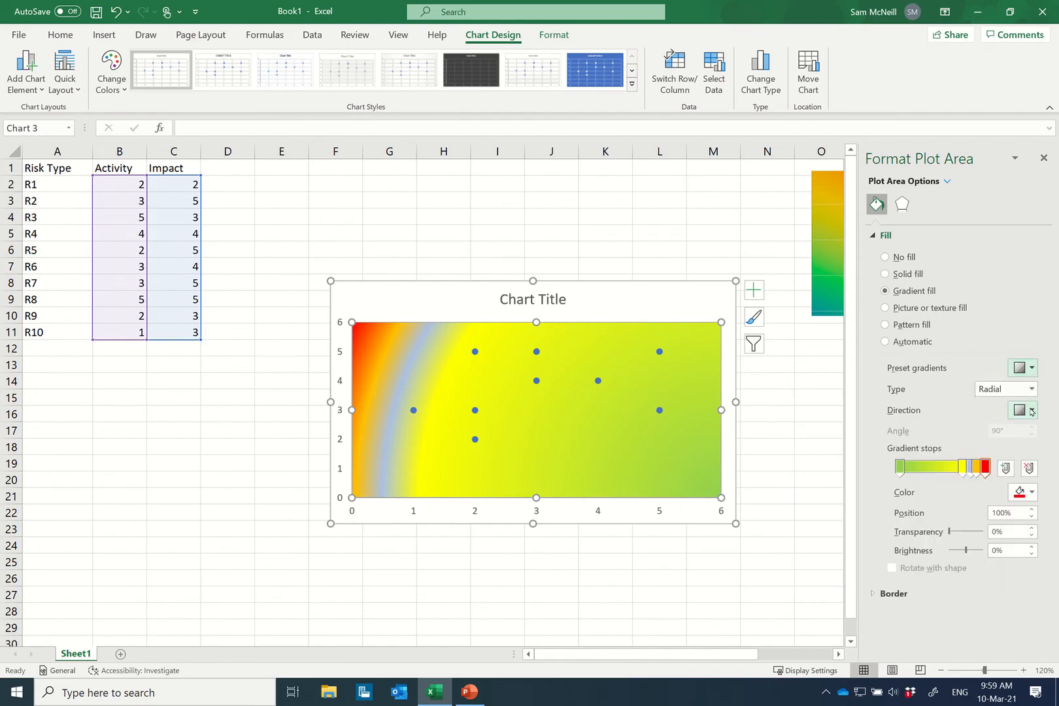
pyautogui.moveTo(1022, 411)
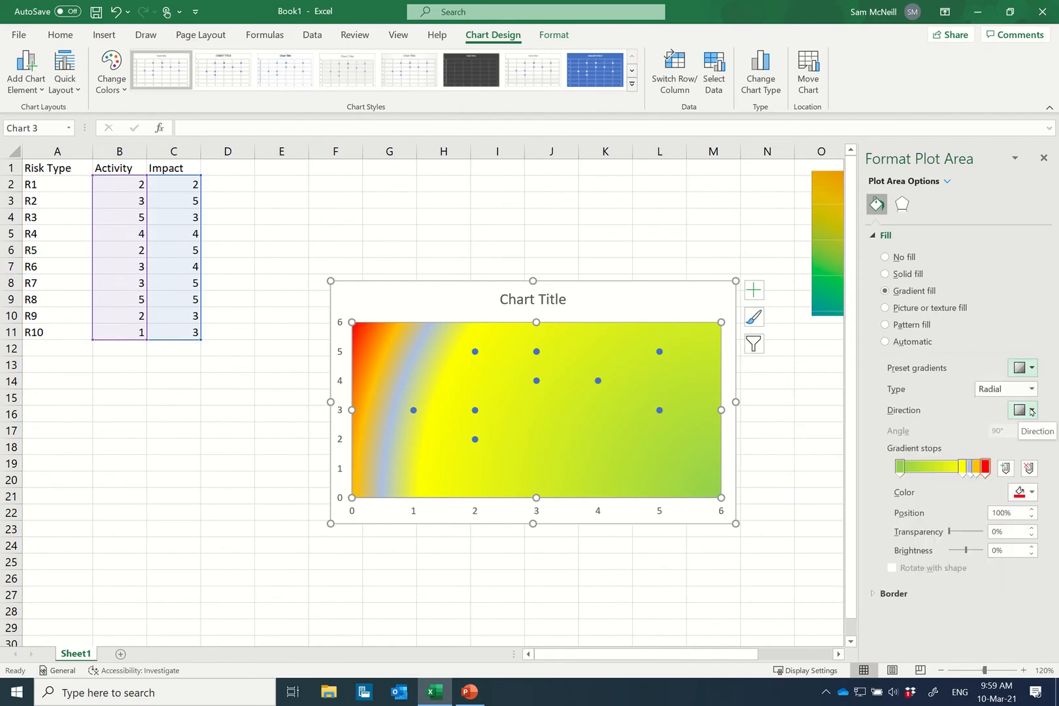
pyautogui.click(1031, 410)
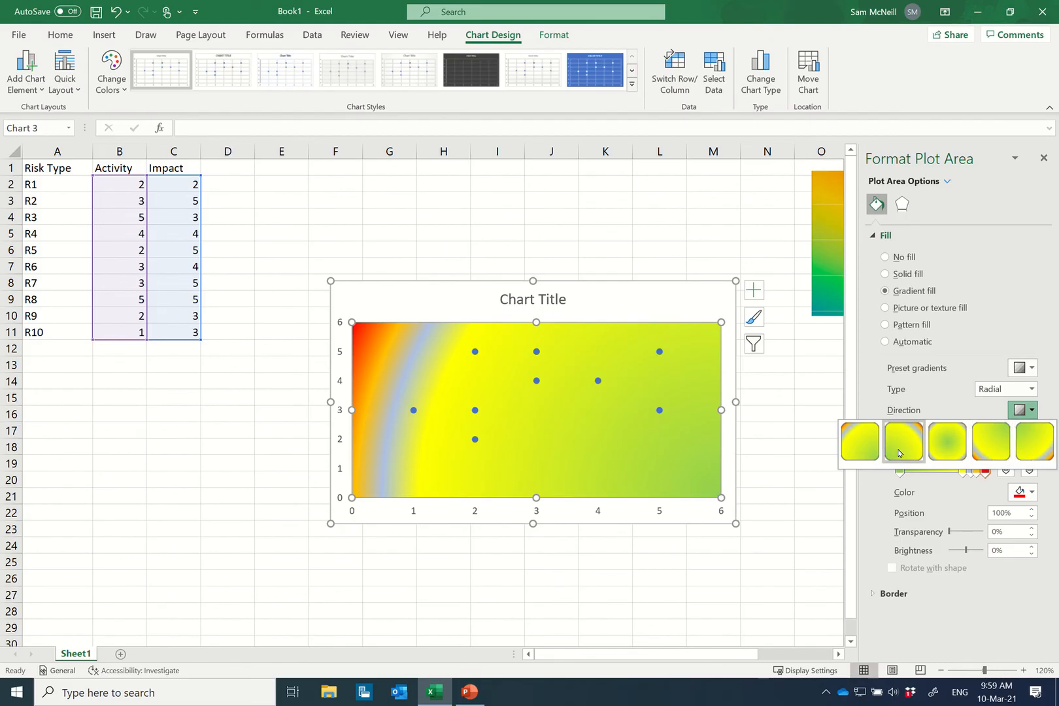
pyautogui.moveTo(902, 442)
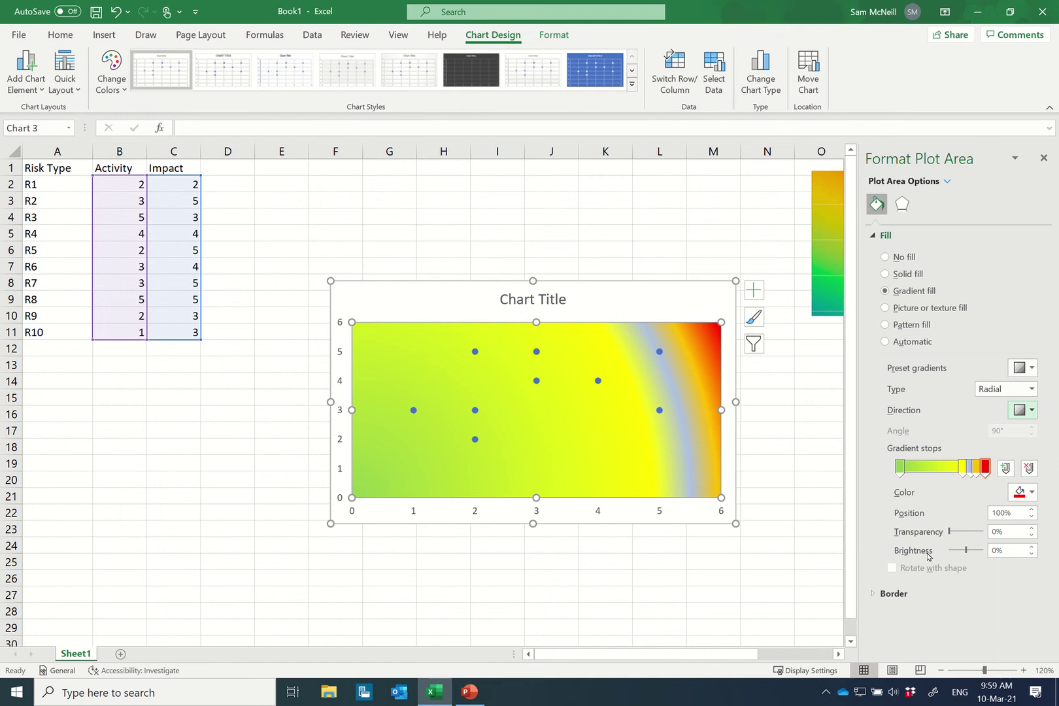
pyautogui.moveTo(629, 401)
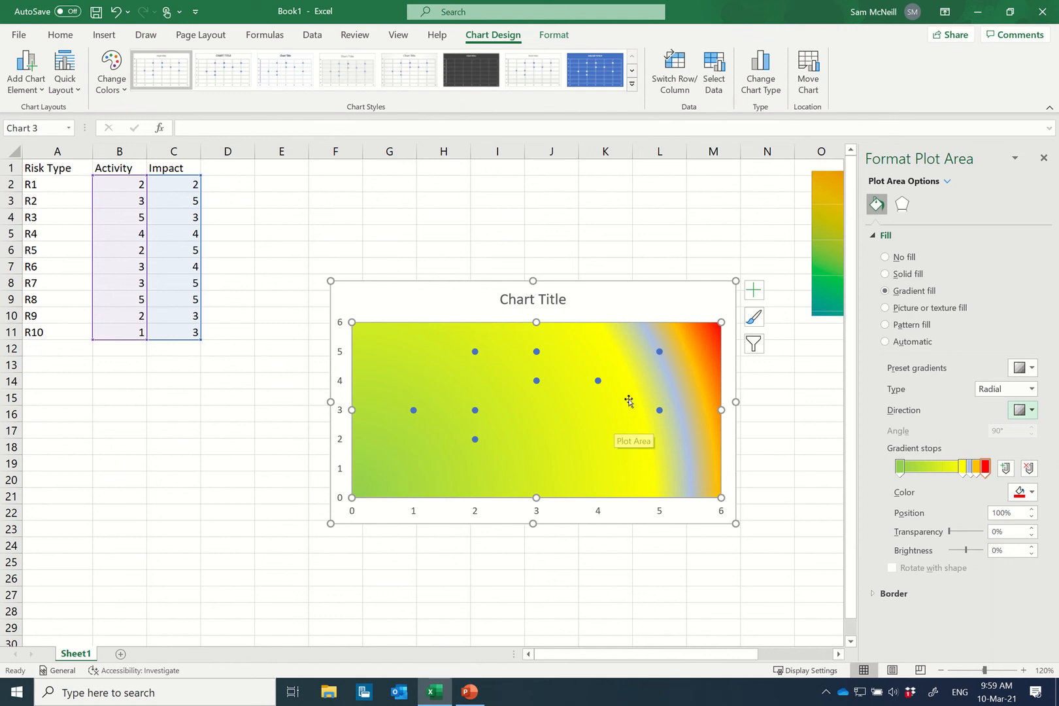
pyautogui.moveTo(959, 472)
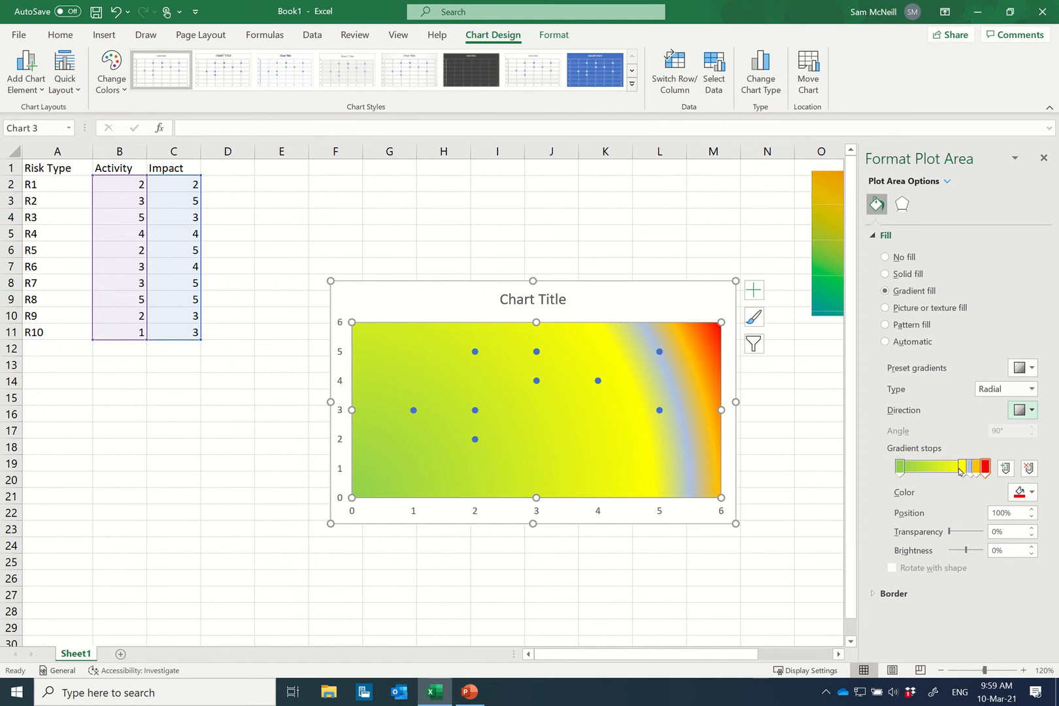
# - Reposition the gradient stops so green sits bottom-left, yellow spreads across the middle and red to the right
pyautogui.moveTo(959, 468); pyautogui.dragTo(915, 468)
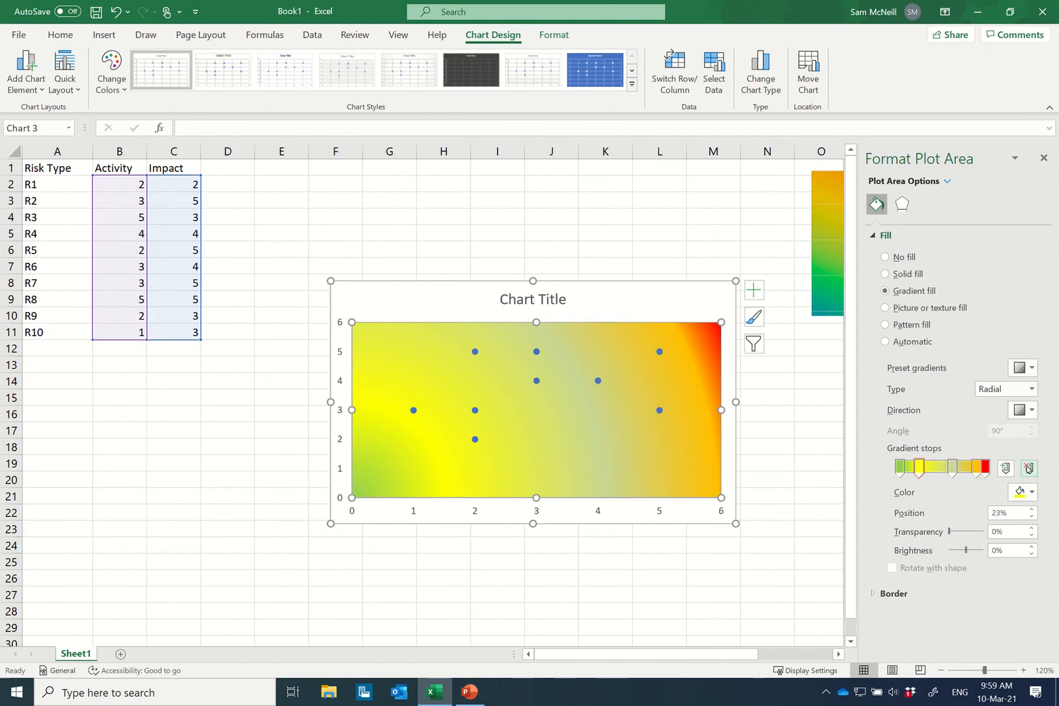
pyautogui.moveTo(914, 468); pyautogui.dragTo(958, 468)
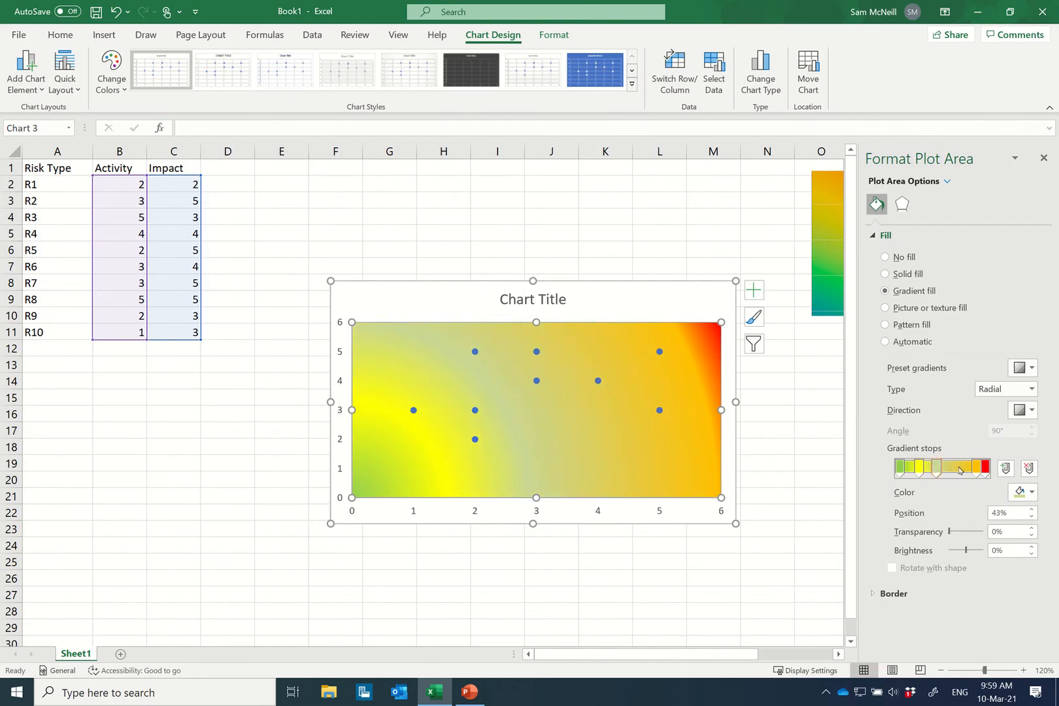
pyautogui.moveTo(960, 469); pyautogui.dragTo(983, 469)
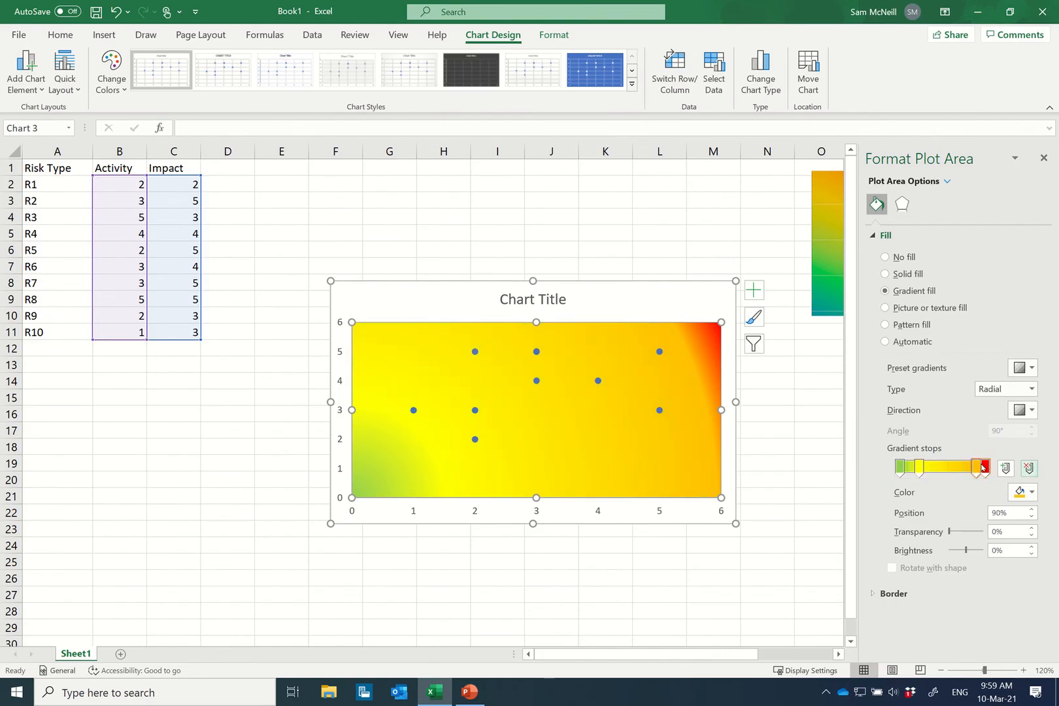
pyautogui.moveTo(985, 468); pyautogui.dragTo(946, 468)
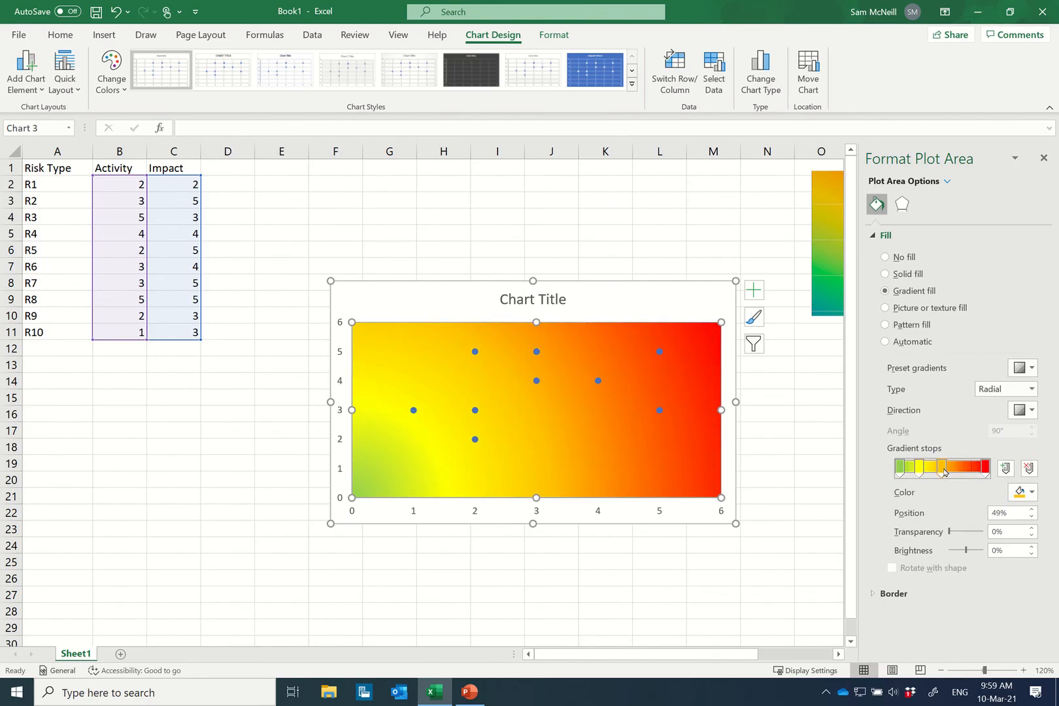
pyautogui.moveTo(943, 467); pyautogui.dragTo(952, 467)
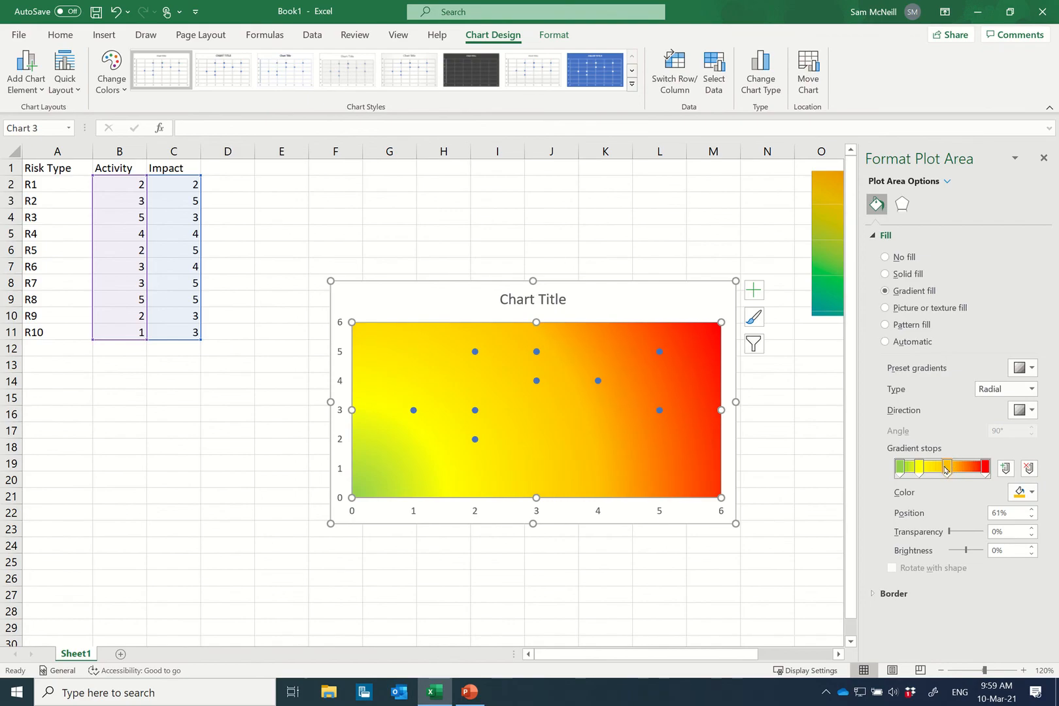
pyautogui.moveTo(945, 467); pyautogui.dragTo(925, 467)
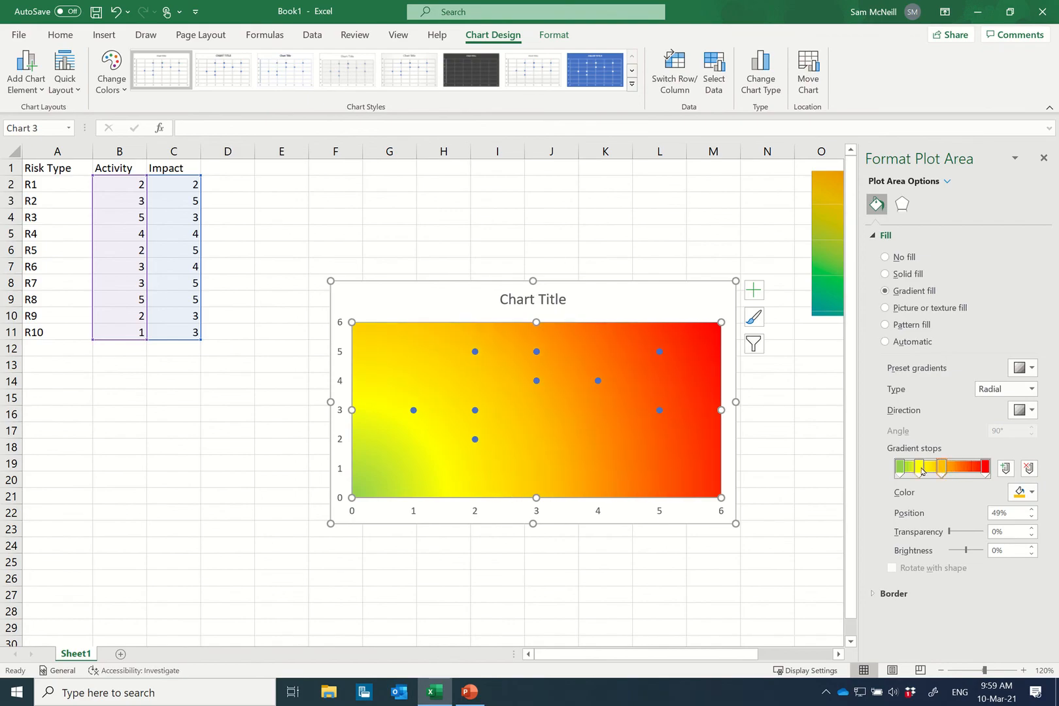
pyautogui.moveTo(922, 468); pyautogui.dragTo(903, 468)
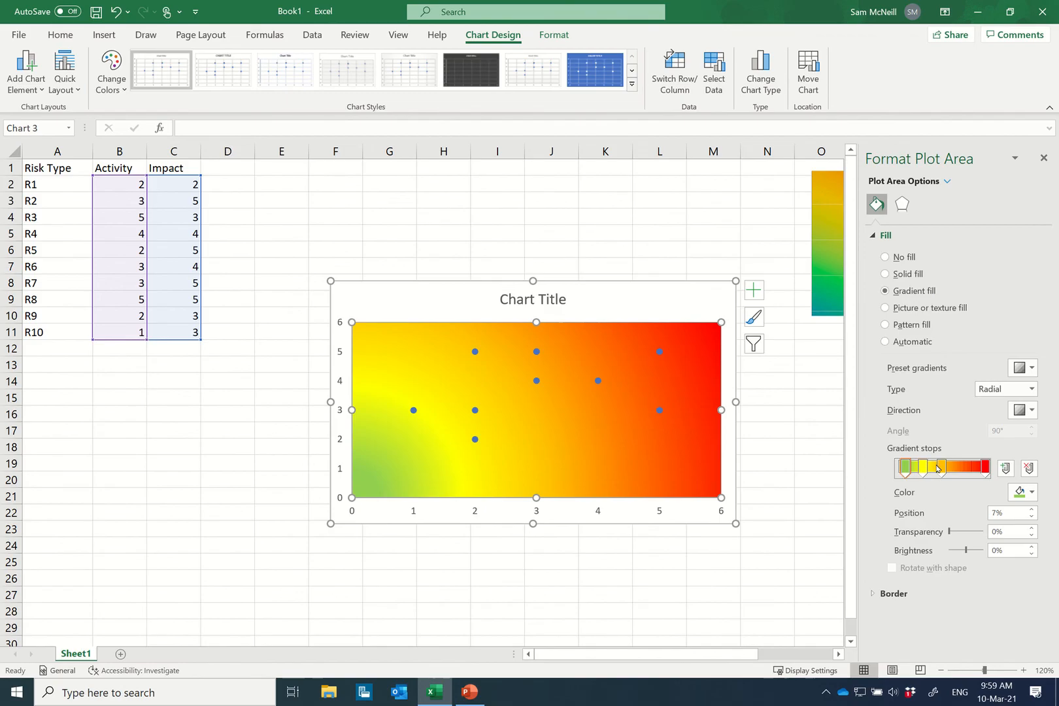
pyautogui.moveTo(935, 466); pyautogui.dragTo(953, 467)
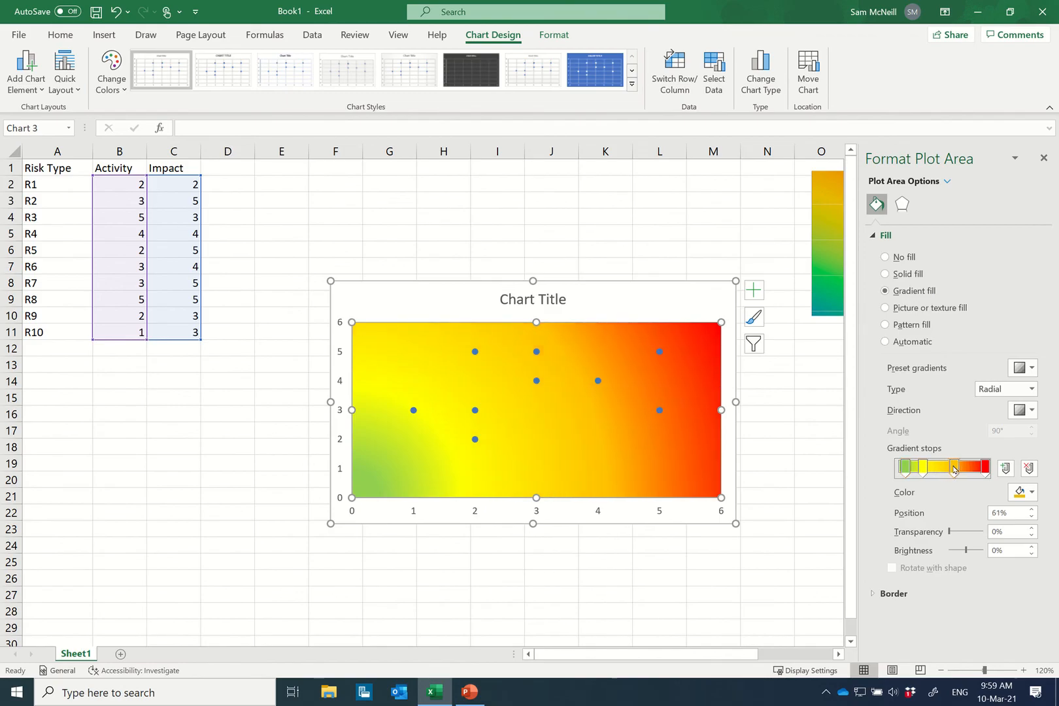
pyautogui.moveTo(954, 468); pyautogui.dragTo(931, 468)
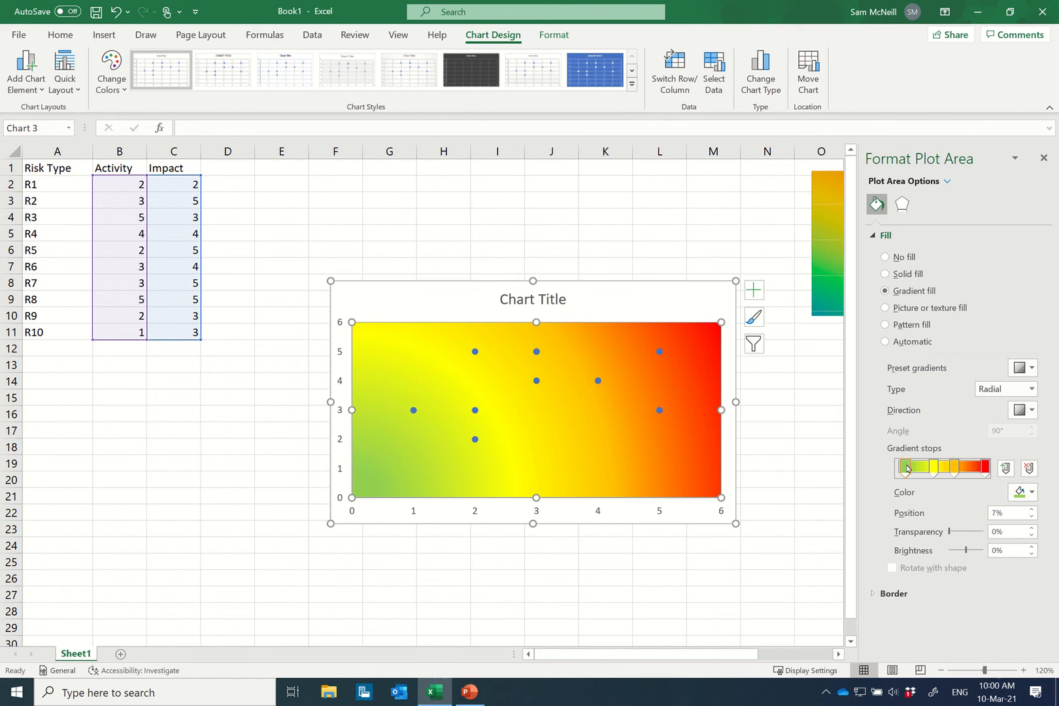
pyautogui.moveTo(907, 468); pyautogui.dragTo(912, 468)
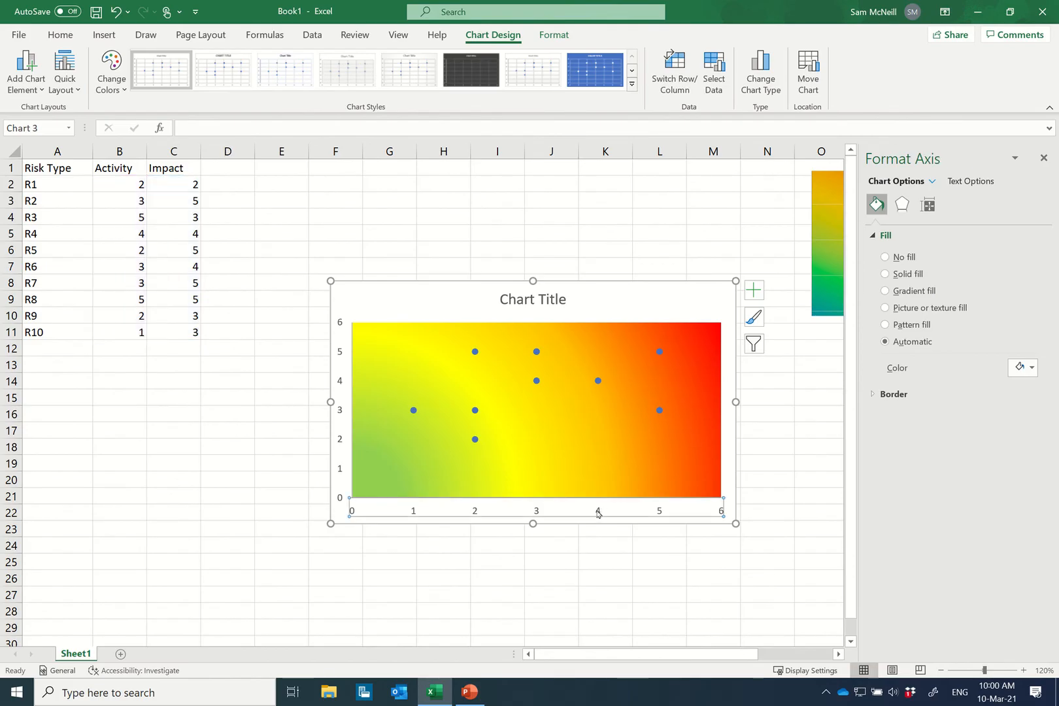
# - Set the horizontal axis bounds to Minimum 0 and Maximum 5 in Format Axis
pyautogui.rightClick(599, 514)
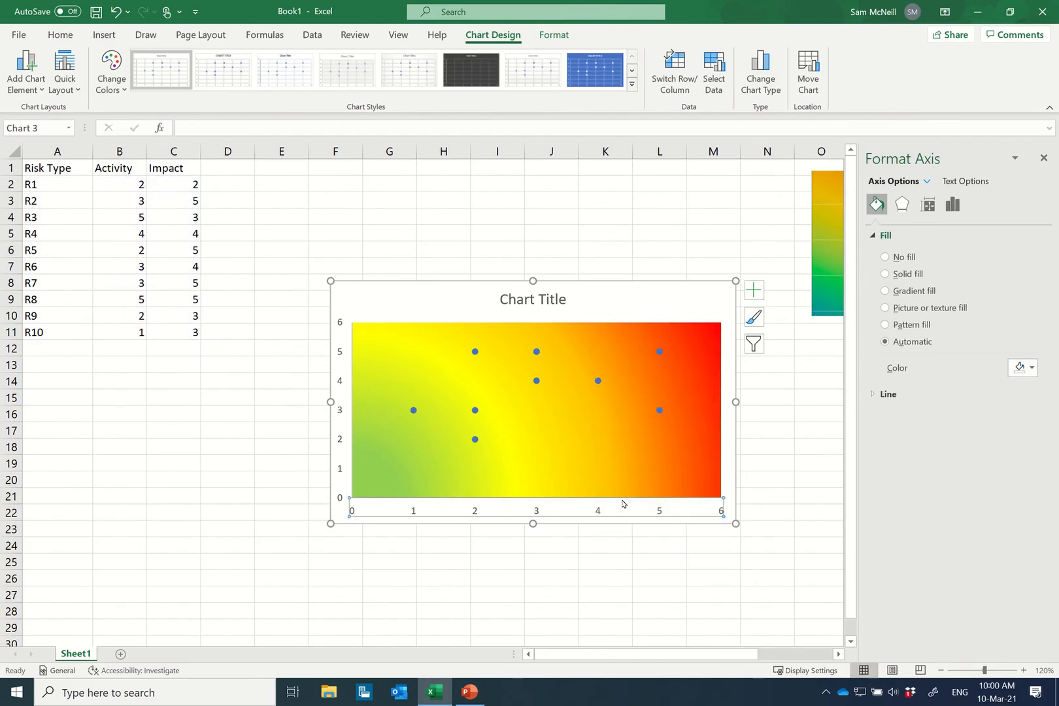
pyautogui.click(951, 204)
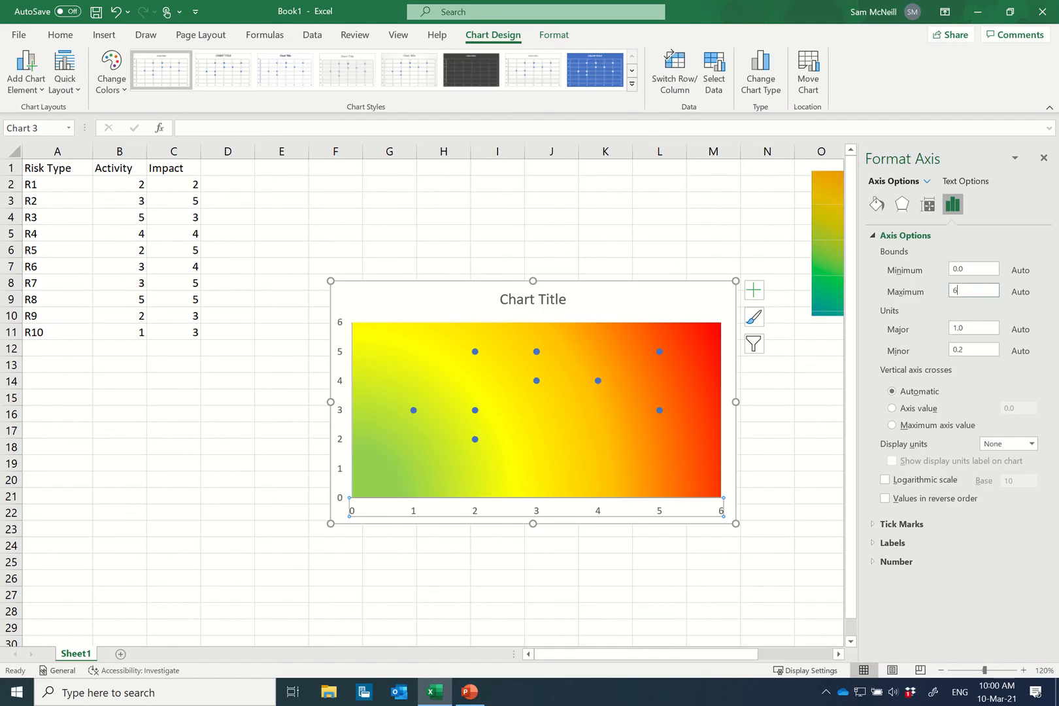
pyautogui.press('Backspace')
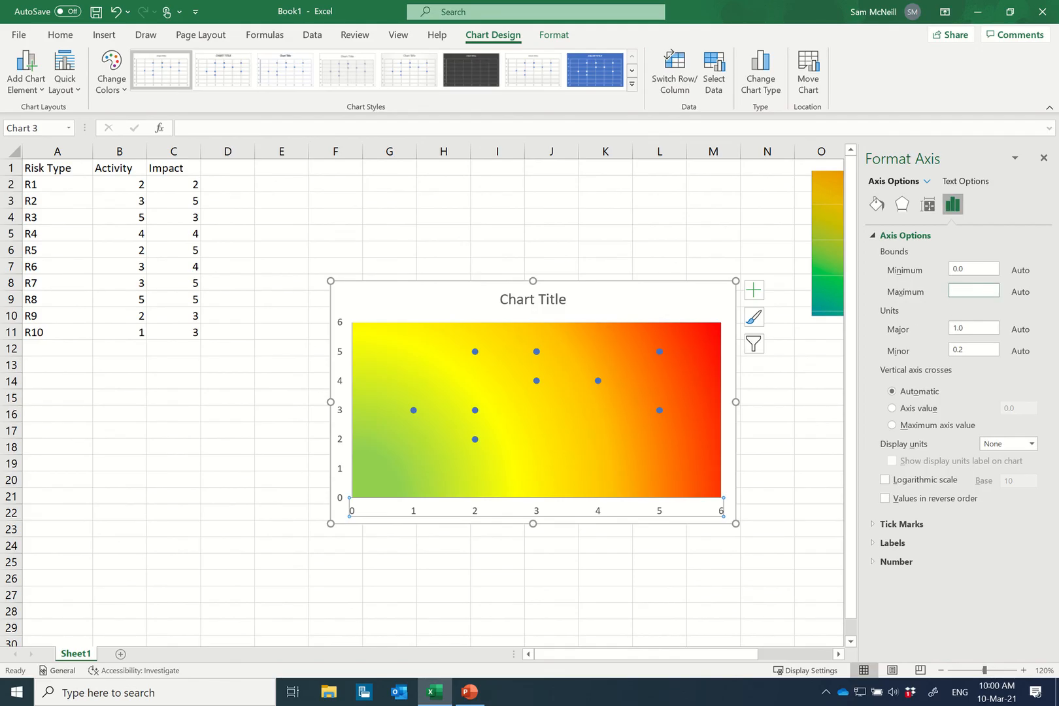
pyautogui.click(972, 290)
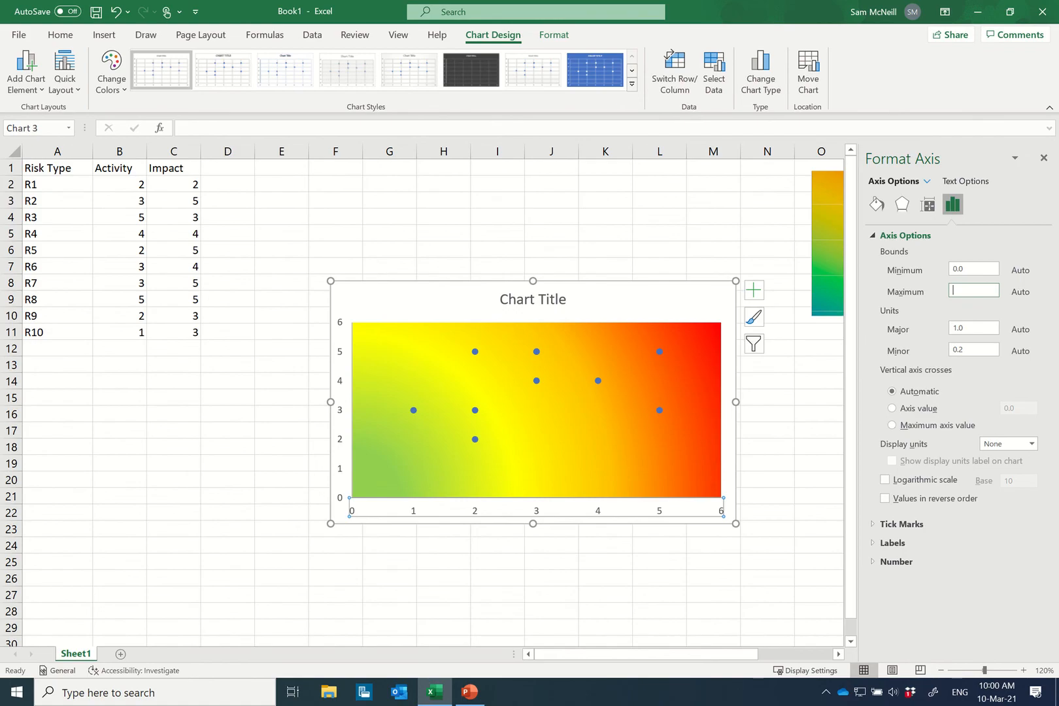
pyautogui.write('5.5')
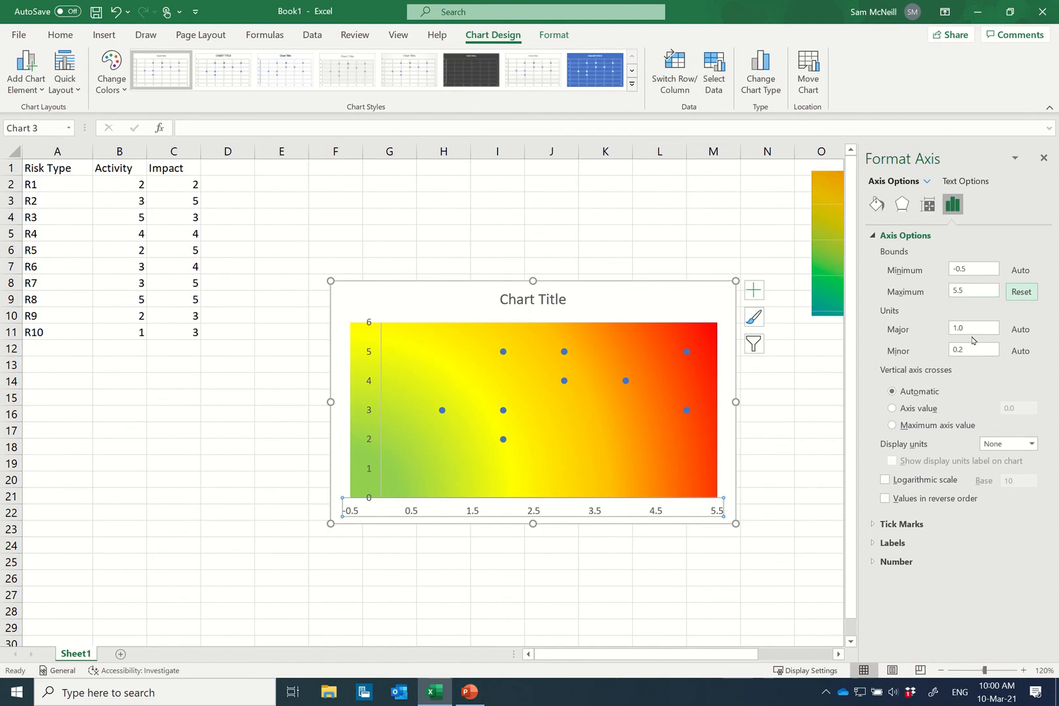
pyautogui.click(972, 268)
pyautogui.write('0')
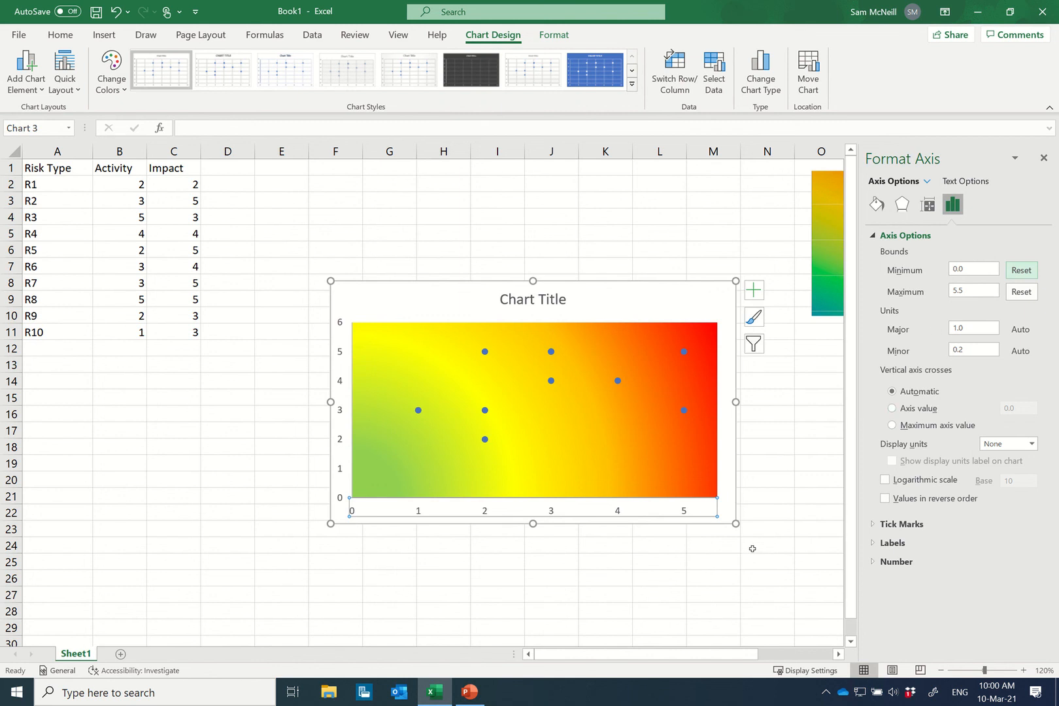
pyautogui.moveTo(339, 445)
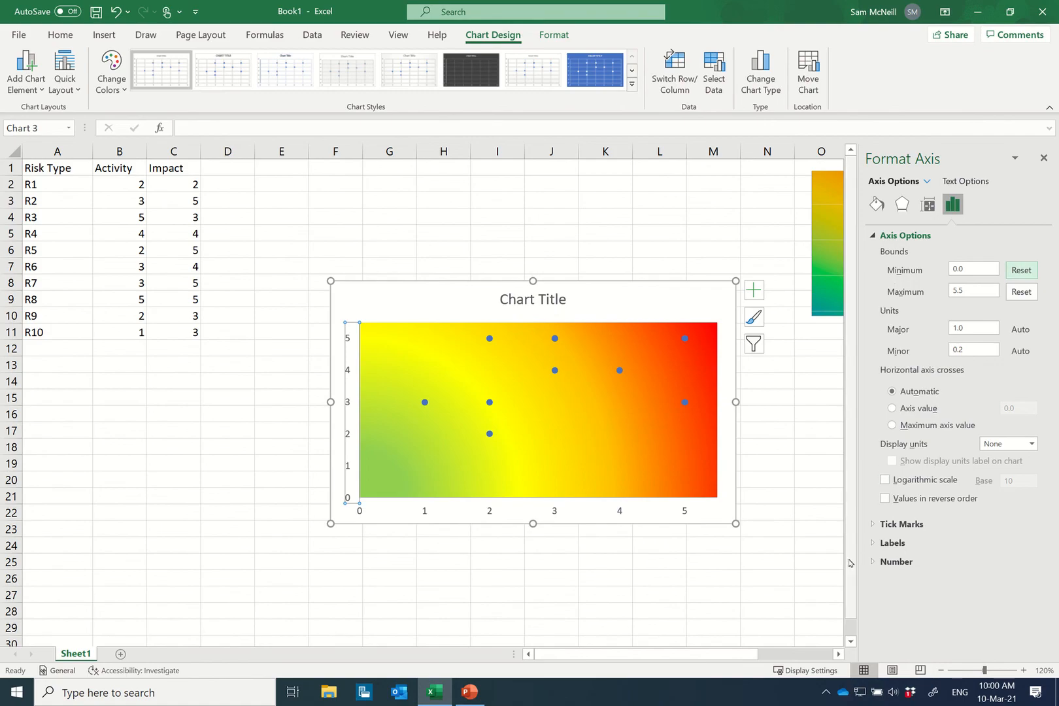
pyautogui.moveTo(550, 514)
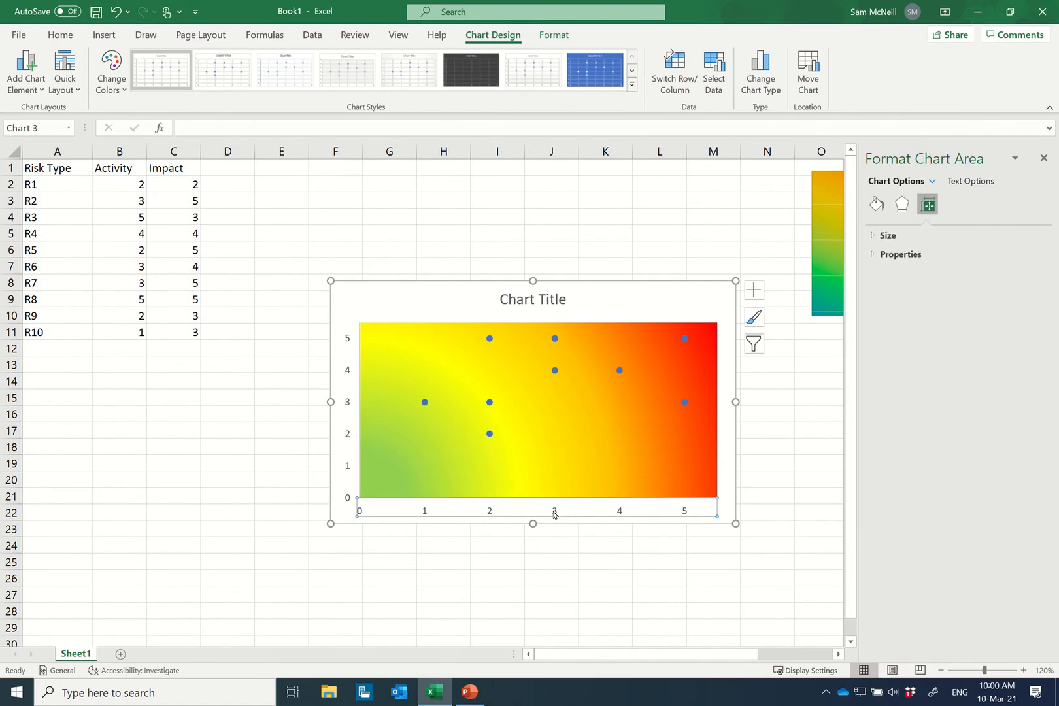
# - Delete the chart axes and retitle the chart 'Risk Heat Map'
pyautogui.rightClick(556, 512)
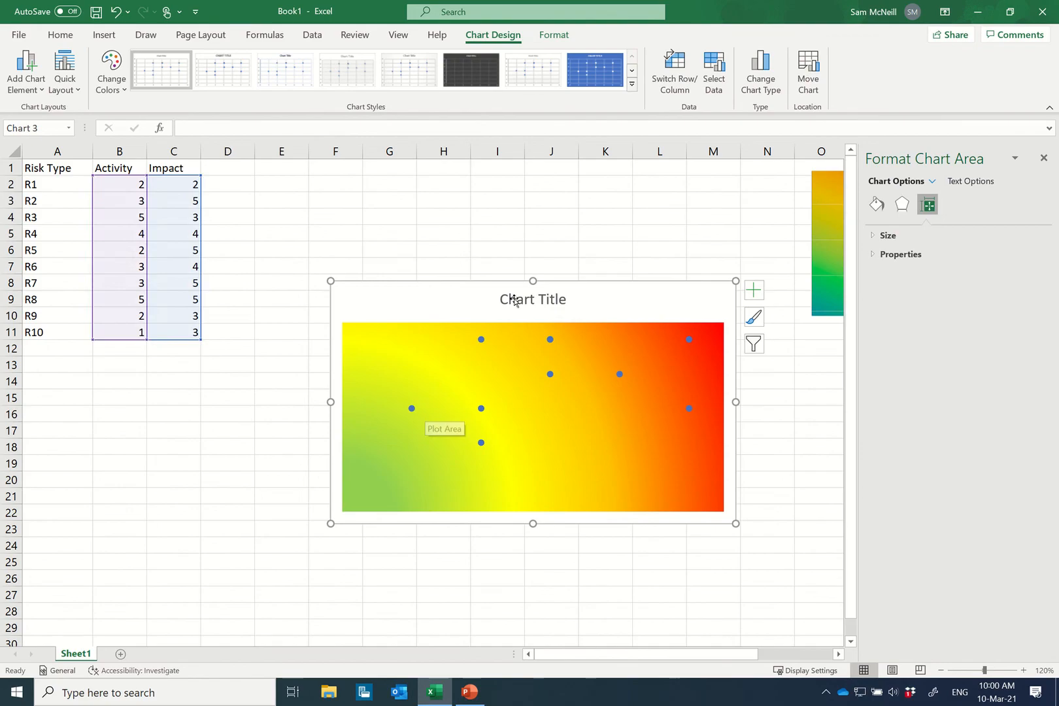
pyautogui.click(532, 300)
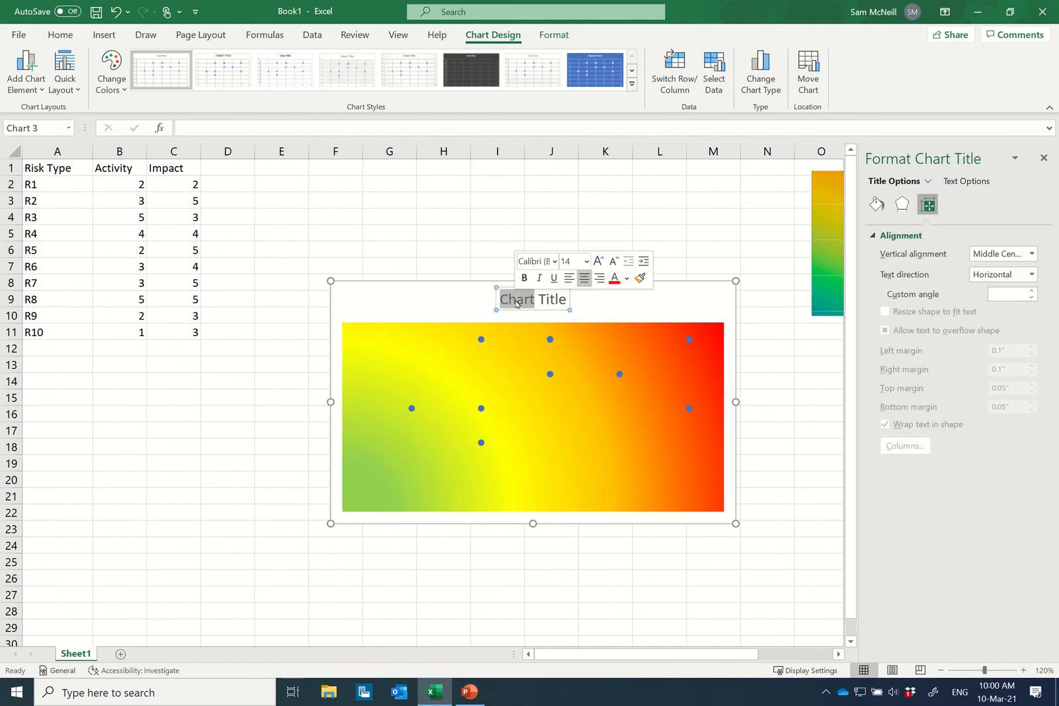
pyautogui.write('Risk Ma')
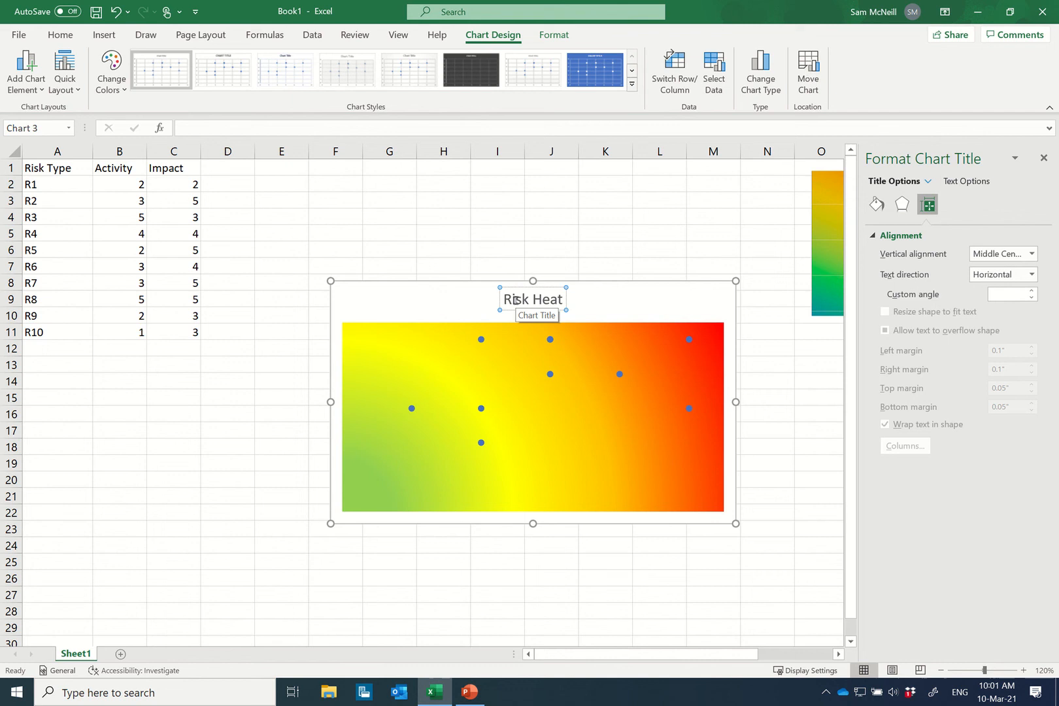
pyautogui.write('Map')
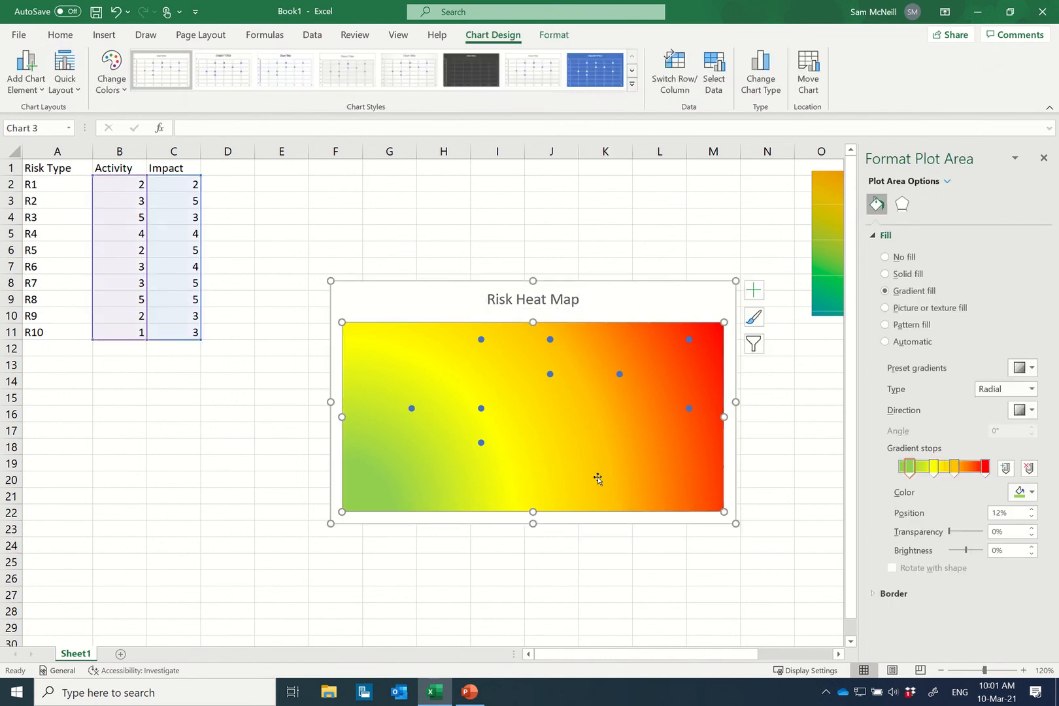
# - Add axis titles and name the horizontal one 'Activity' and the vertical one 'Impact'
pyautogui.click(753, 290)
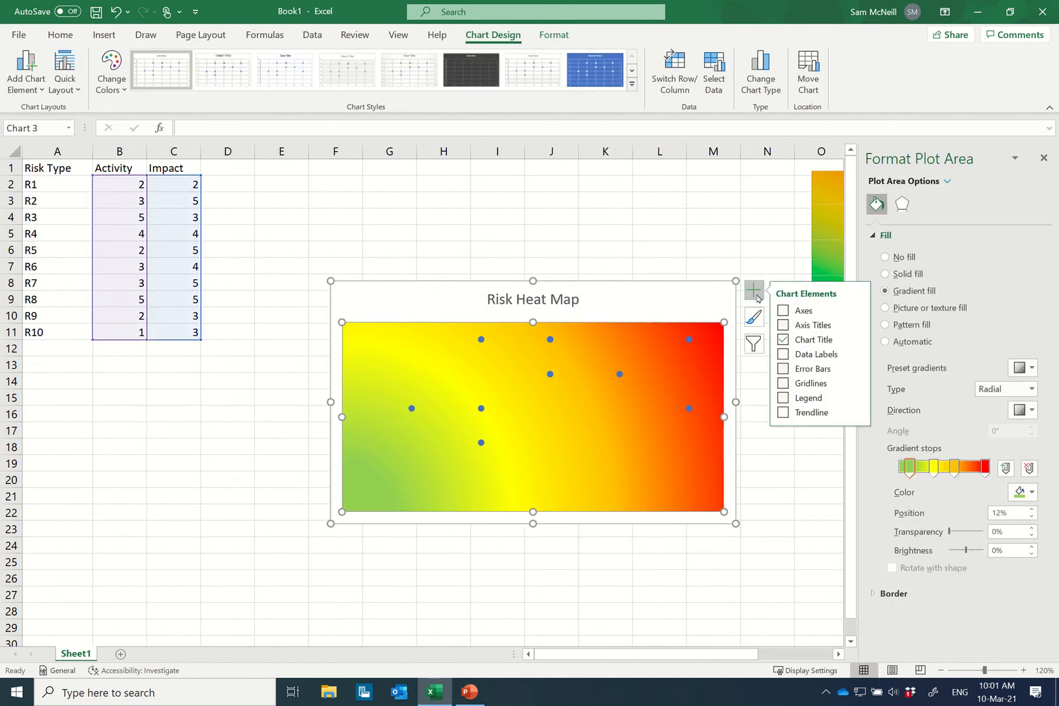
pyautogui.click(781, 325)
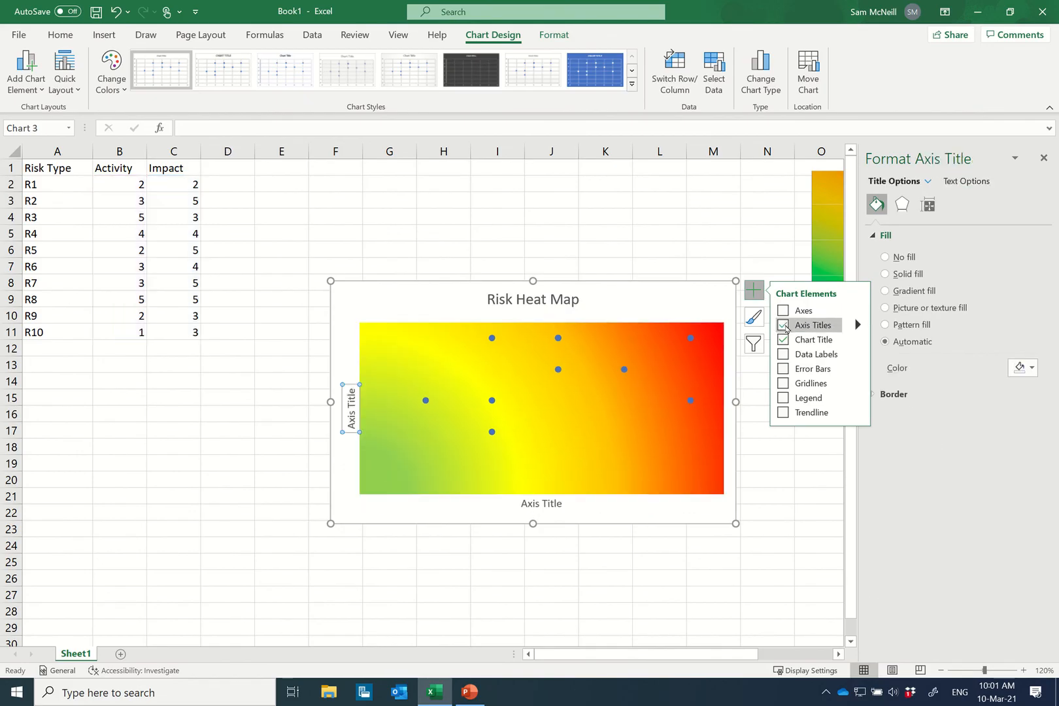
pyautogui.doubleClick(542, 504)
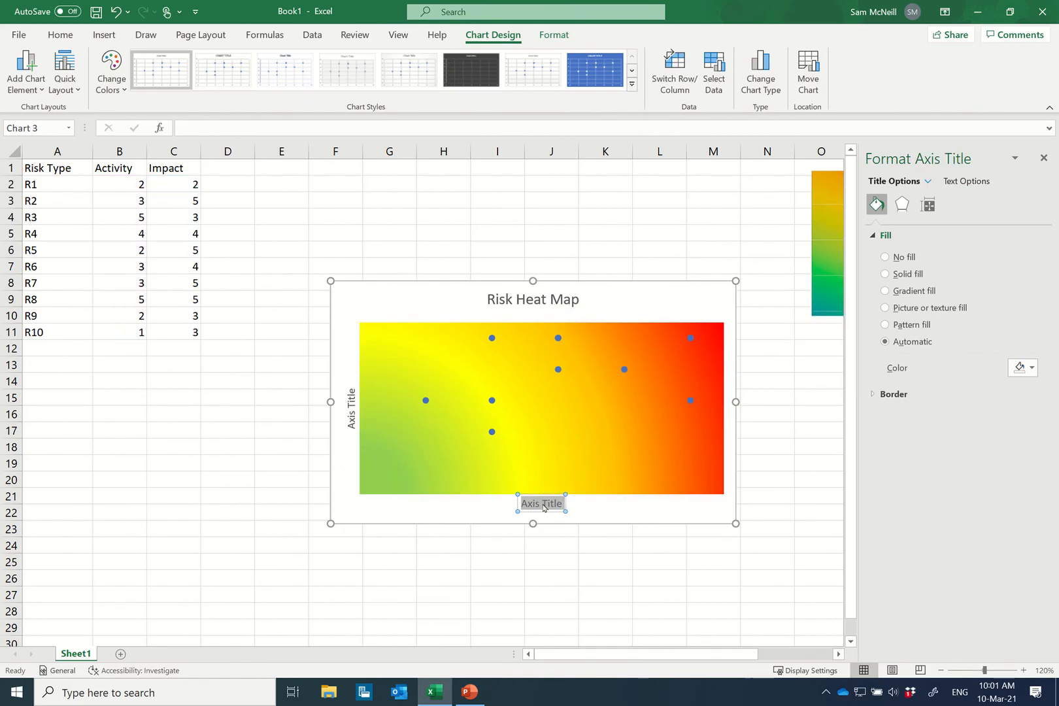
pyautogui.write('Activity')
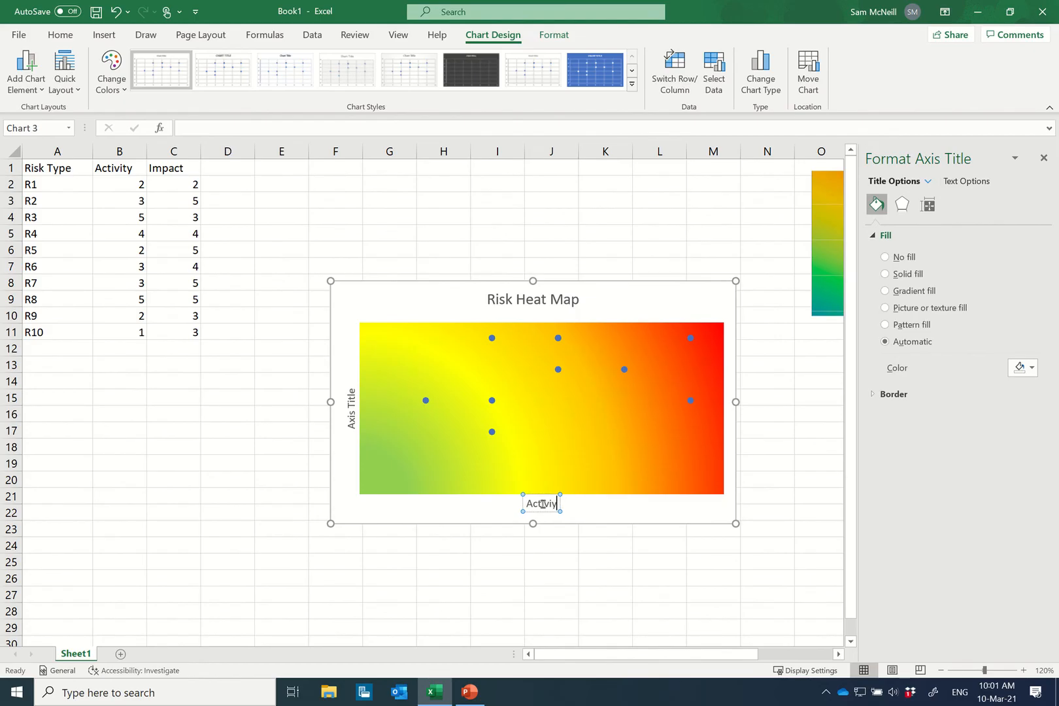
pyautogui.press('Backspace')
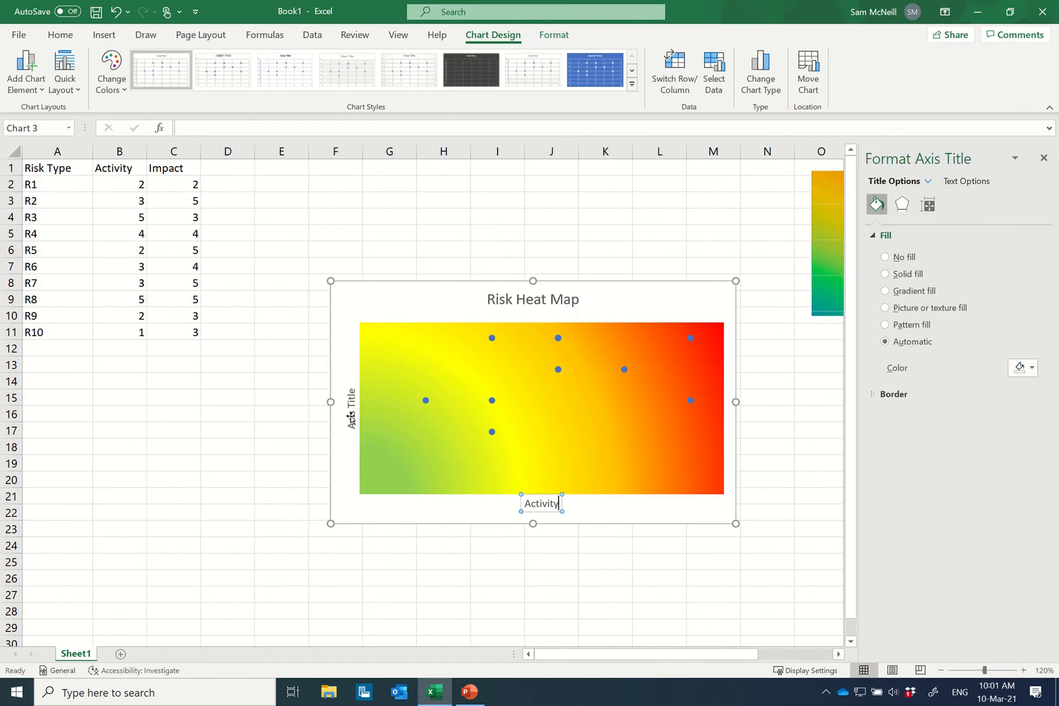
pyautogui.click(353, 417)
pyautogui.write('Impact')
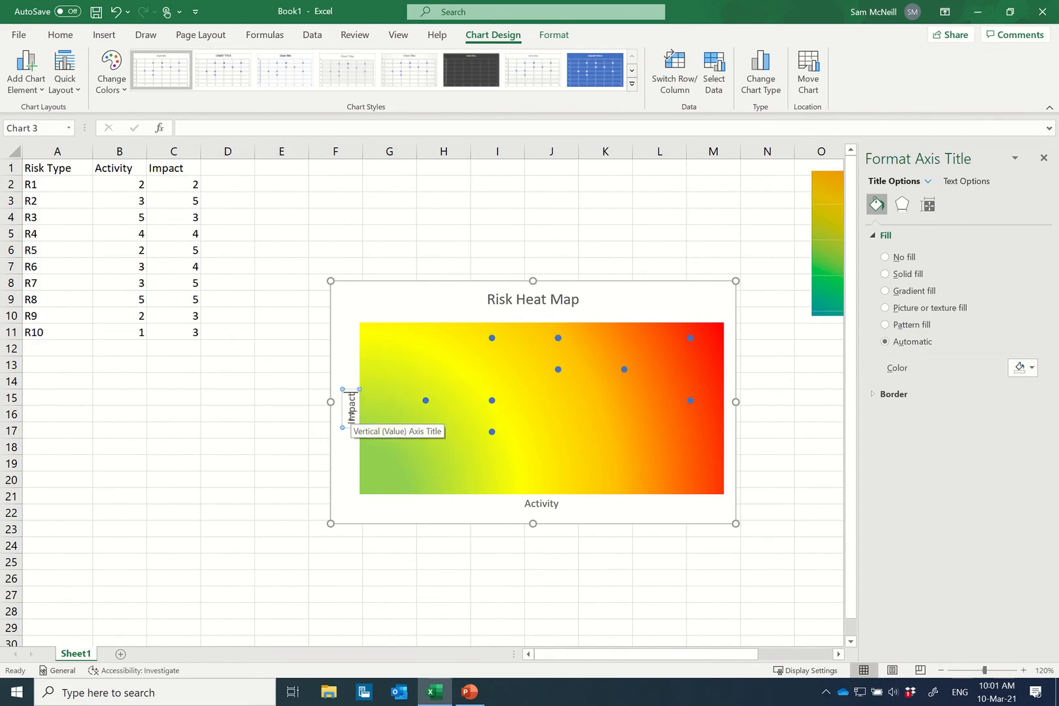
pyautogui.click(281, 463)
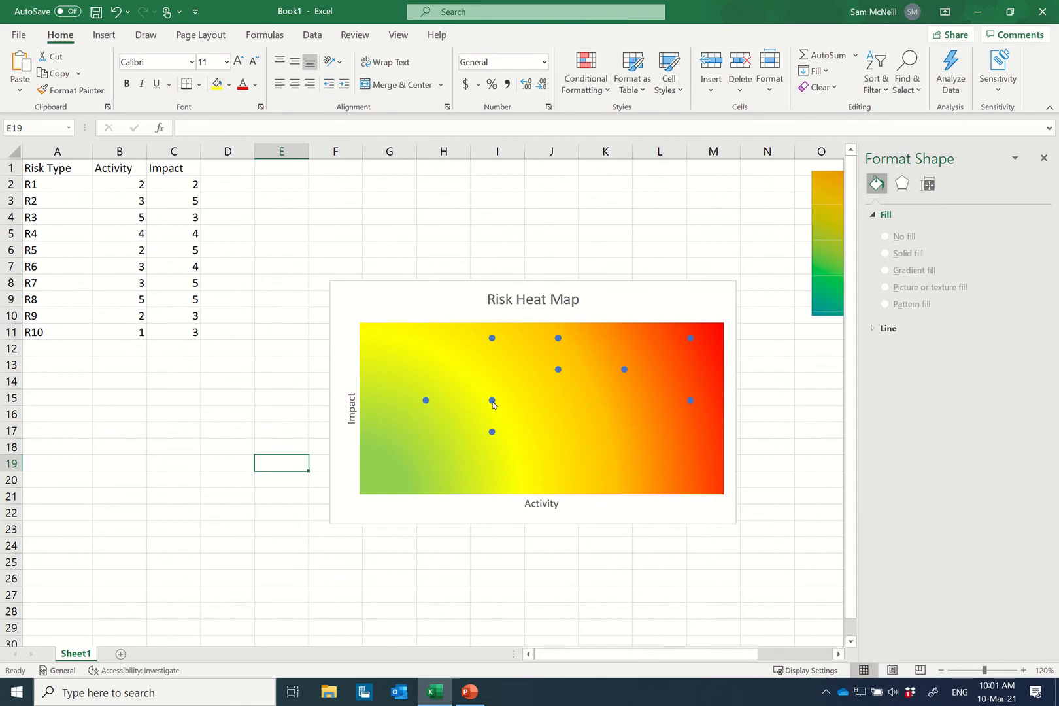
# - Label the point at Activity 1, Impact 3 as 'R3' and add a data label to the lowest point
pyautogui.click(492, 402)
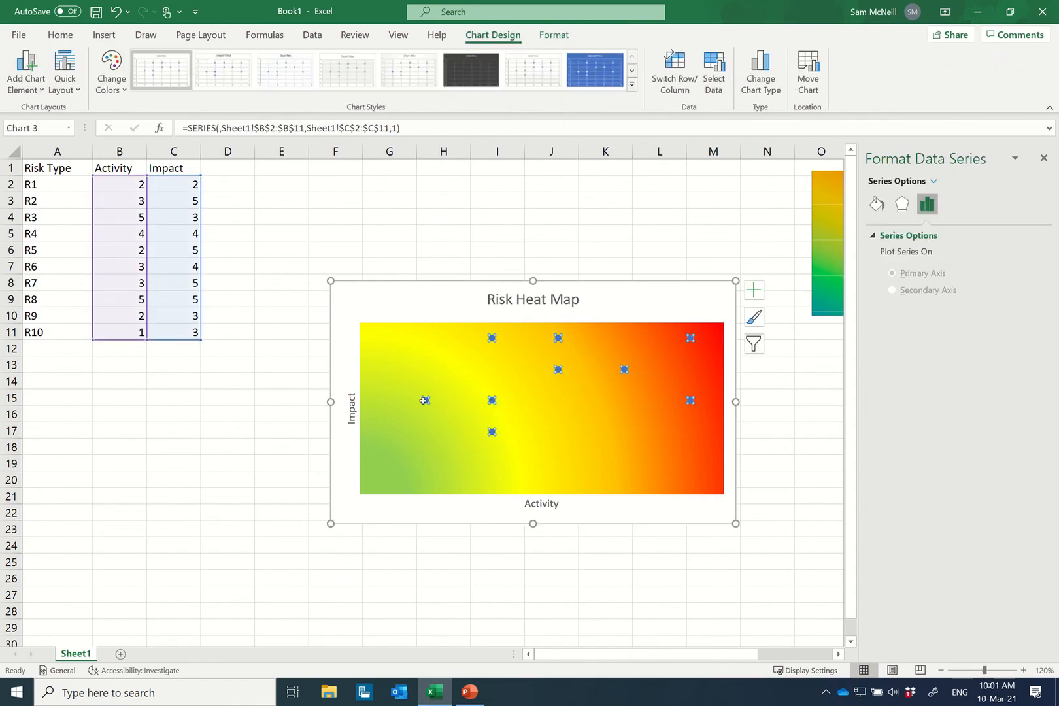
pyautogui.moveTo(423, 400)
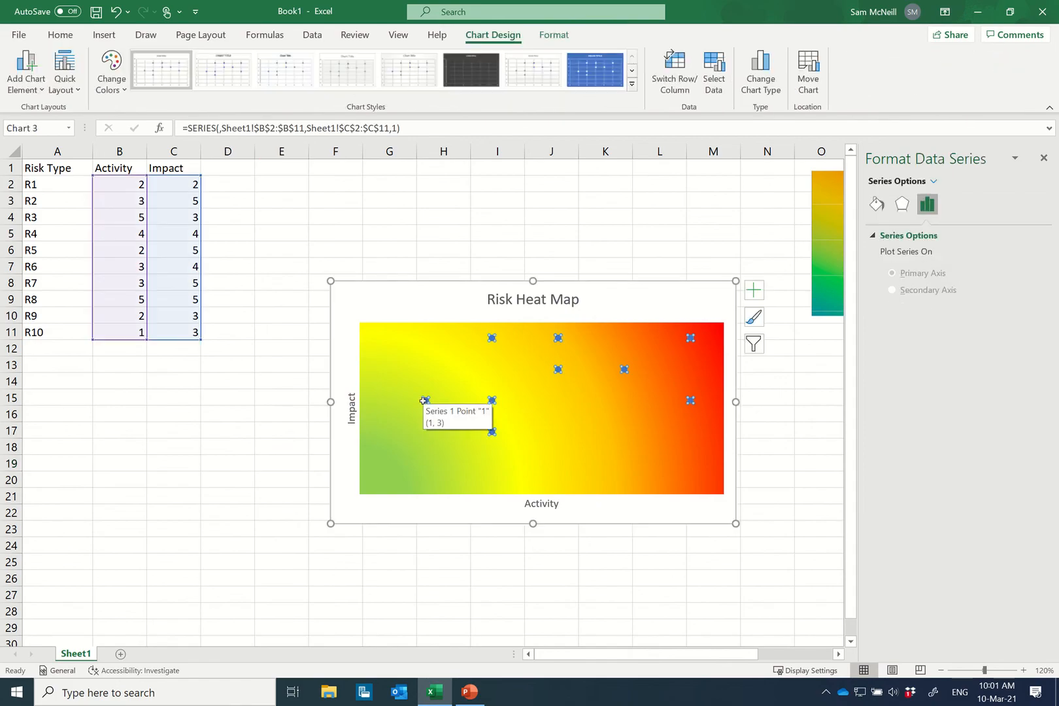
pyautogui.click(428, 400)
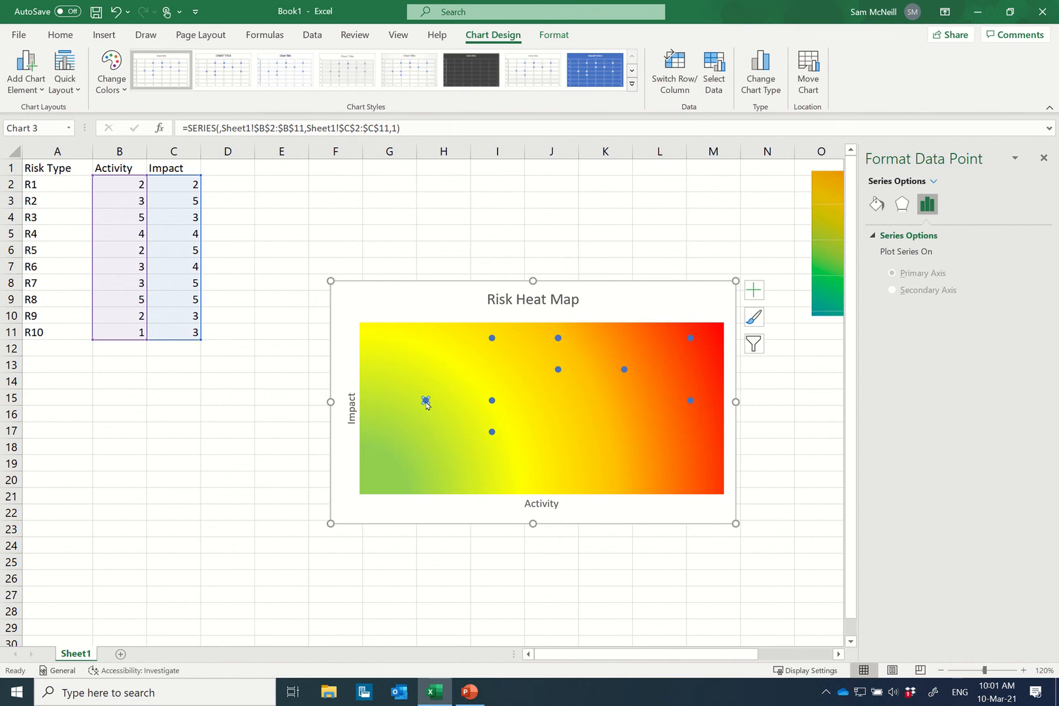
pyautogui.rightClick(426, 400)
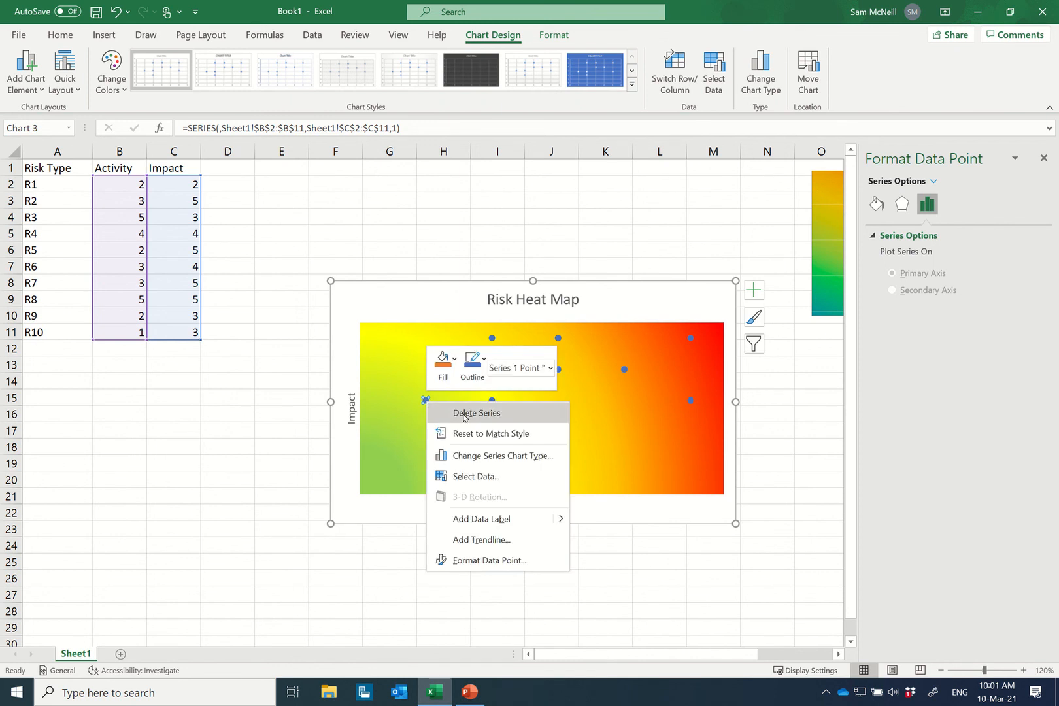
pyautogui.moveTo(494, 519)
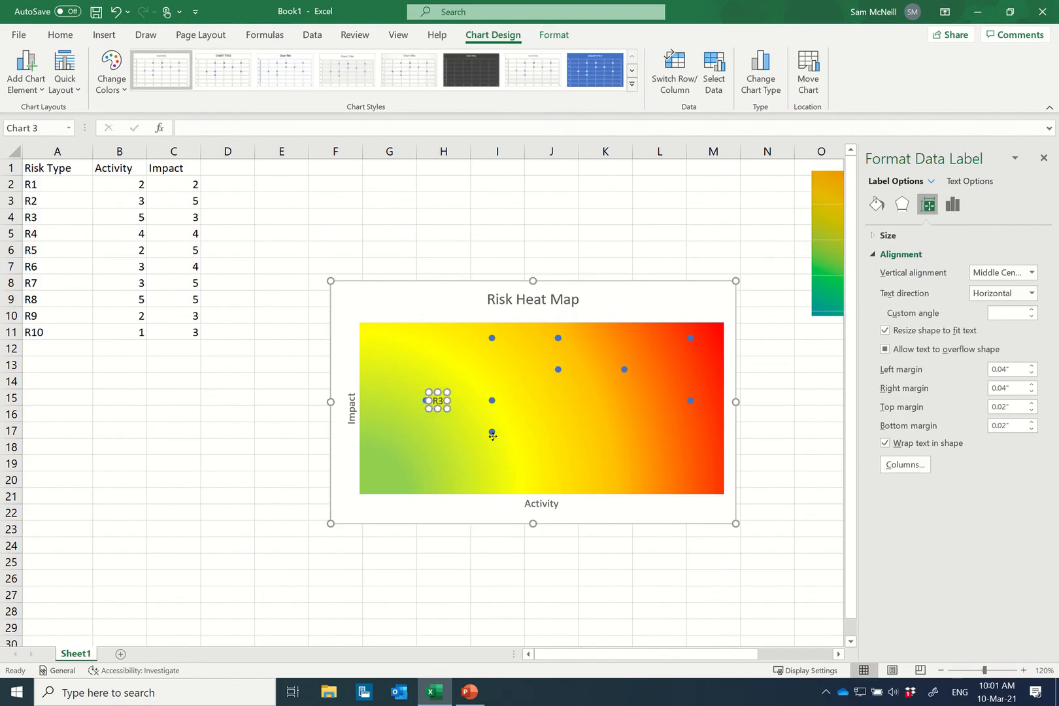
pyautogui.click(491, 433)
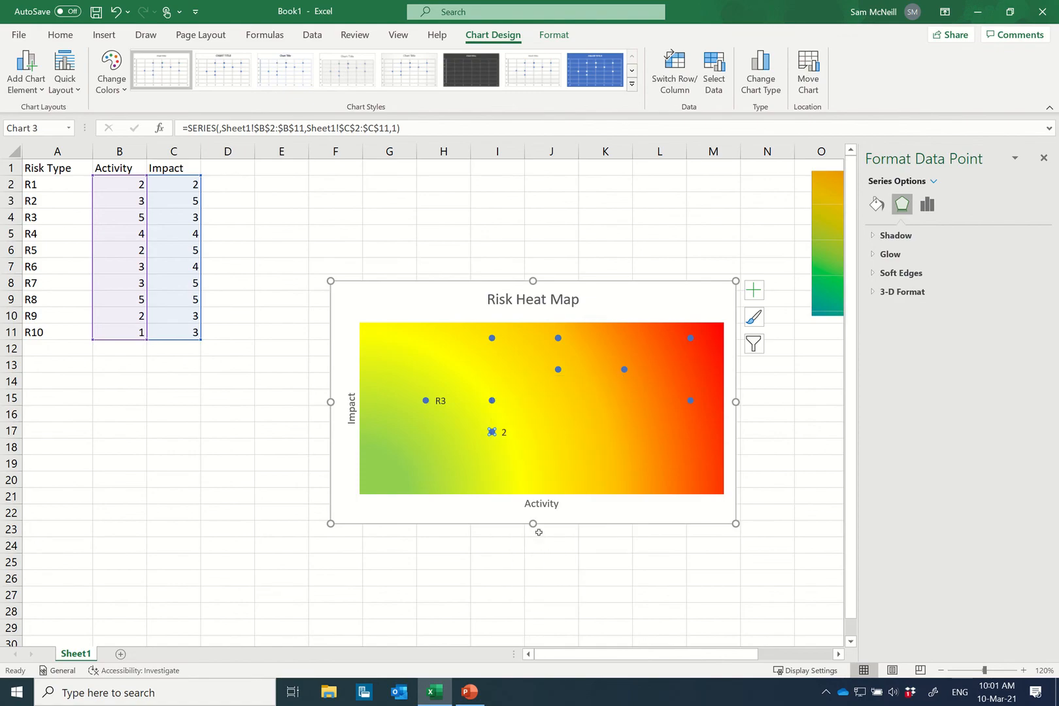
pyautogui.click(502, 433)
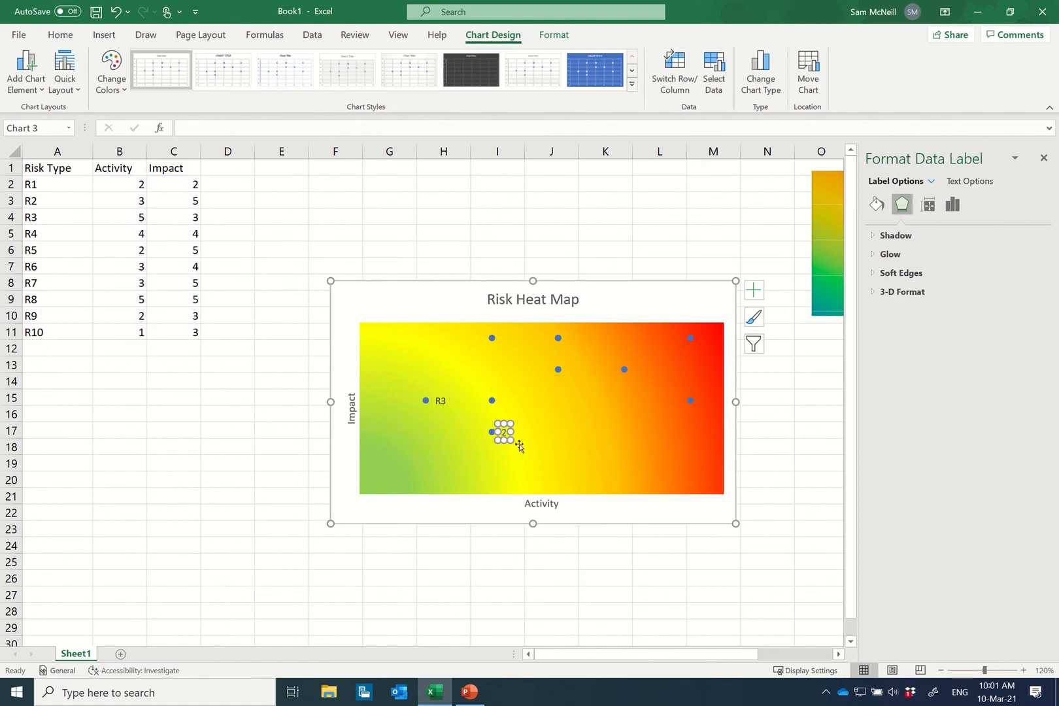